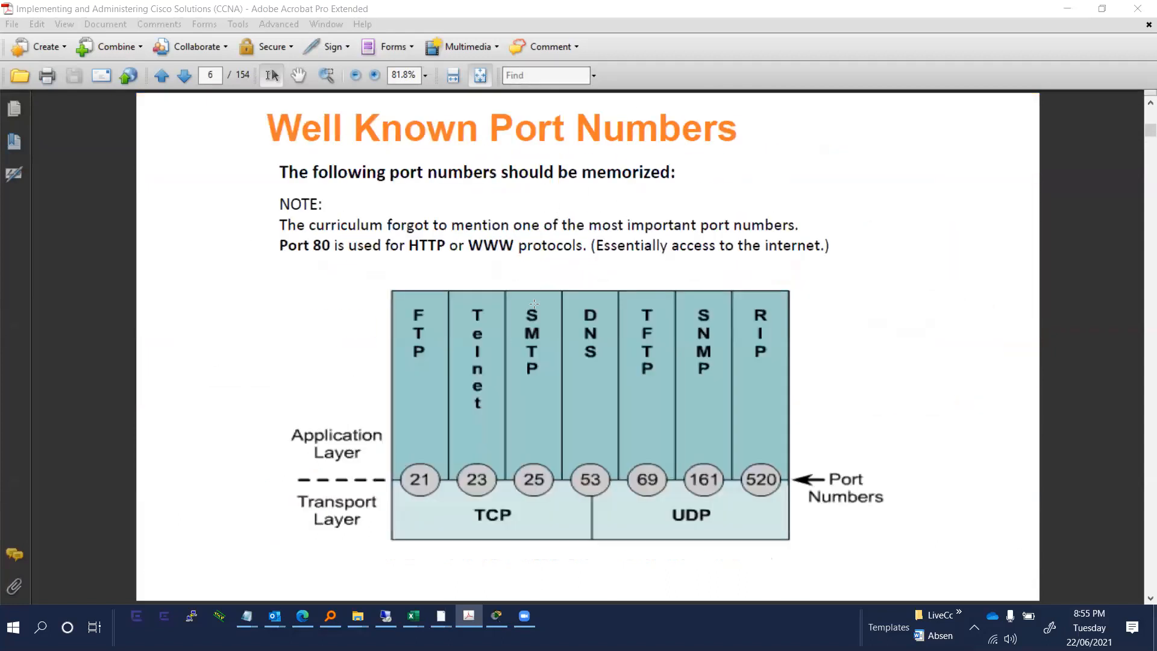
mouse_move(477, 526)
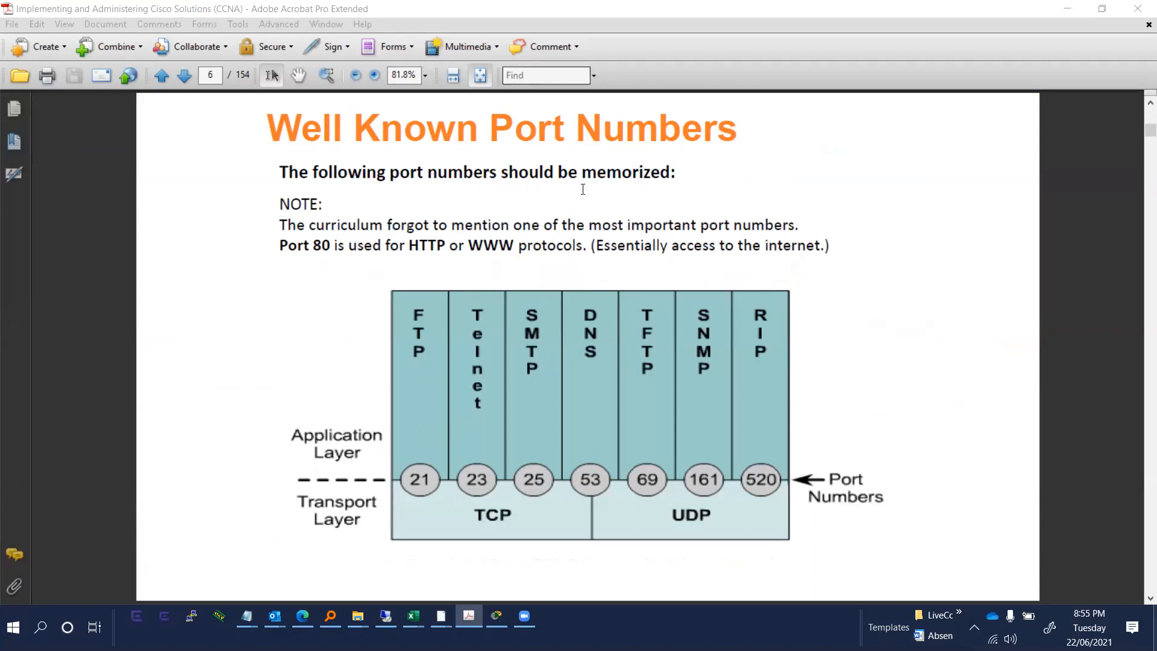
mouse_move(343, 217)
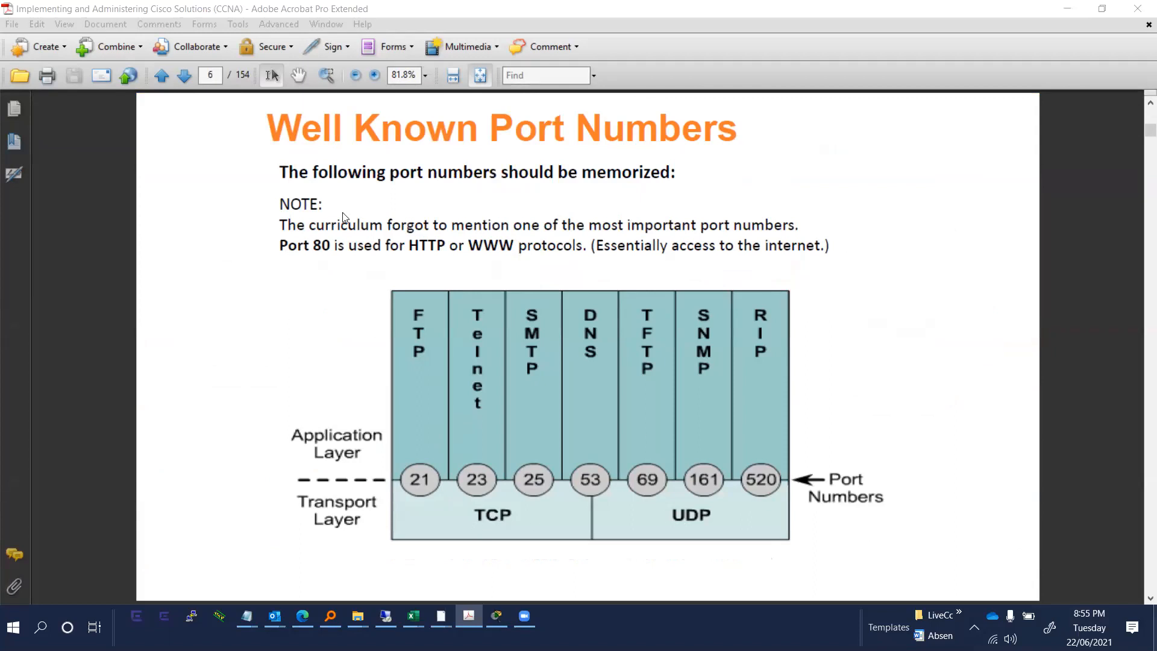
mouse_move(416, 319)
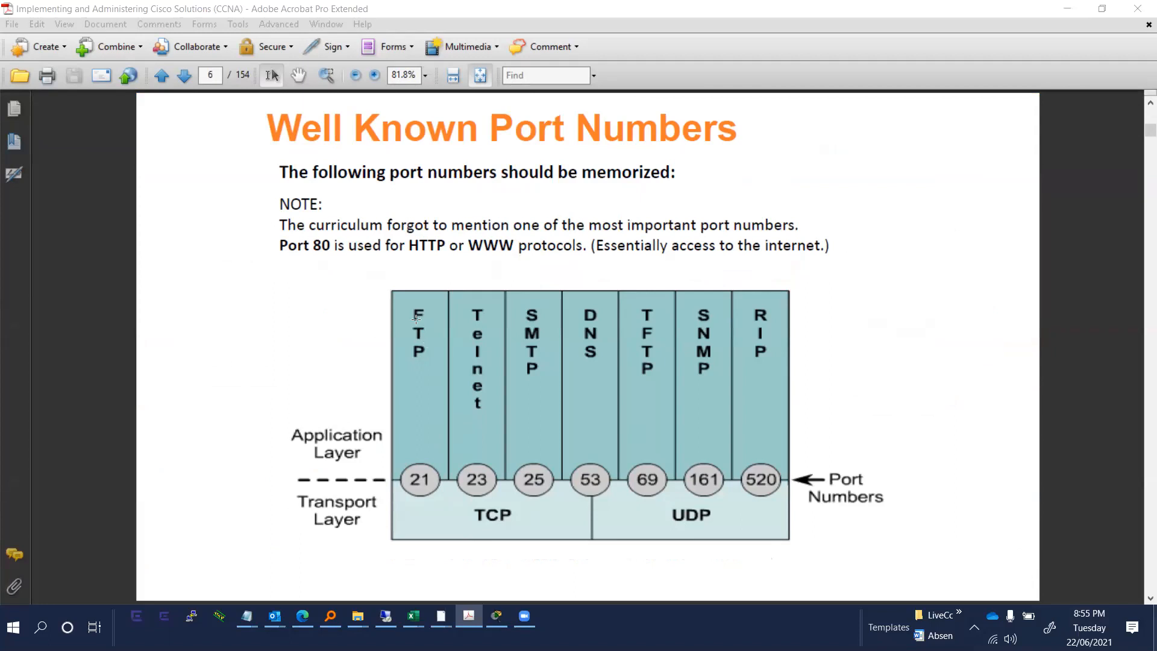
mouse_move(424, 328)
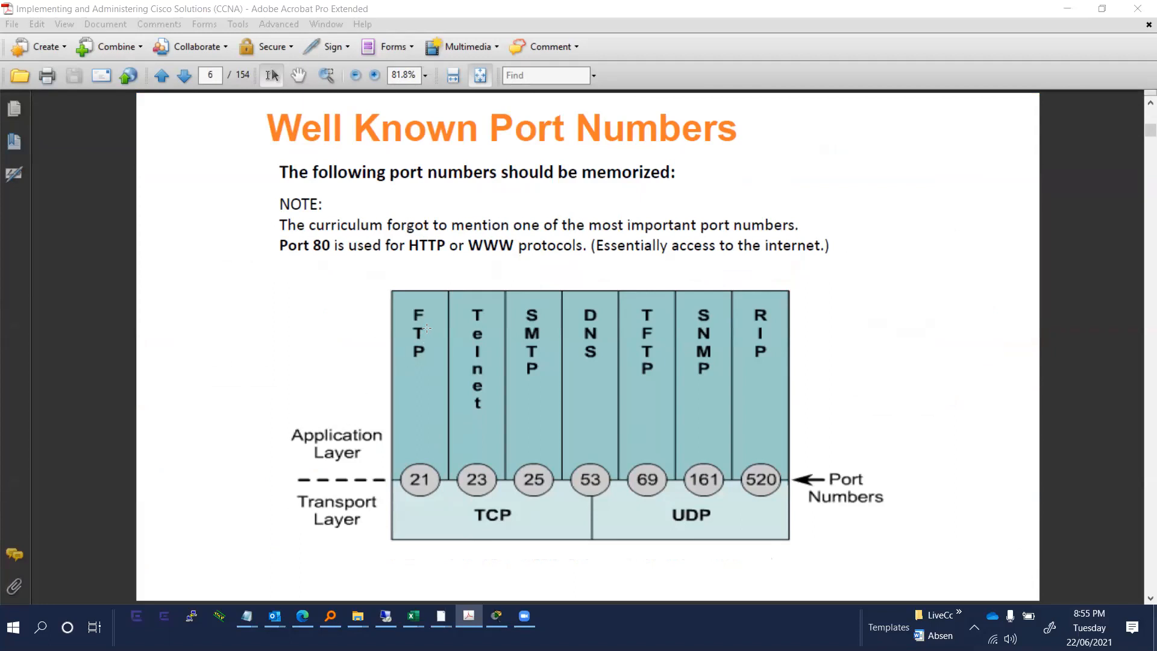
mouse_move(529, 369)
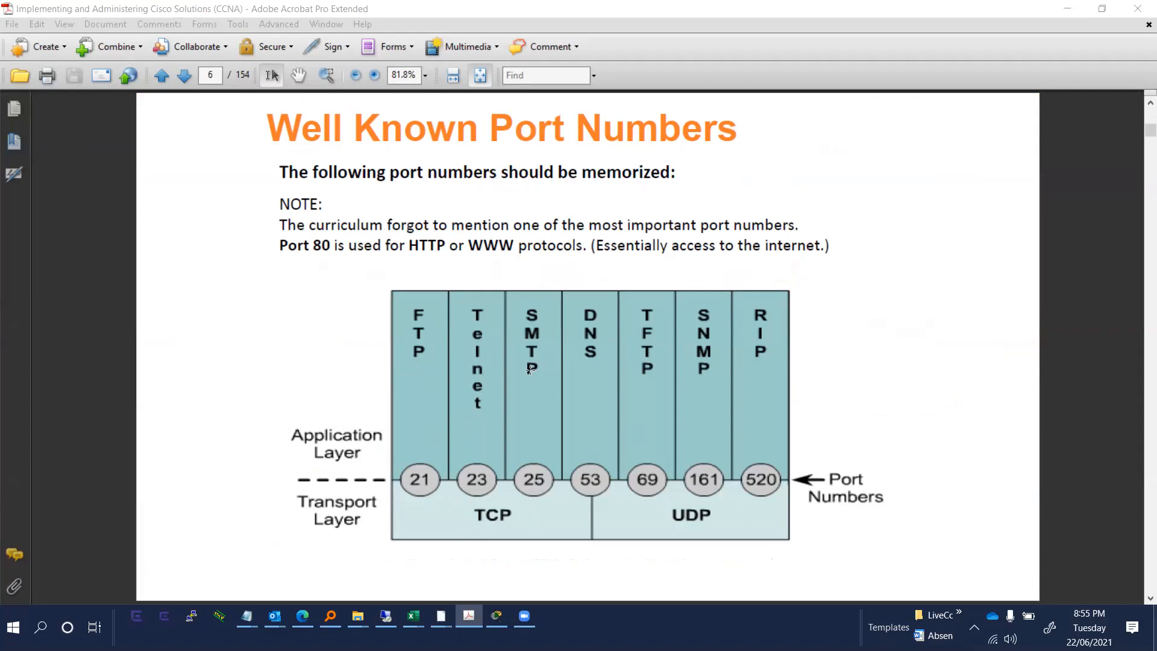
mouse_move(591, 410)
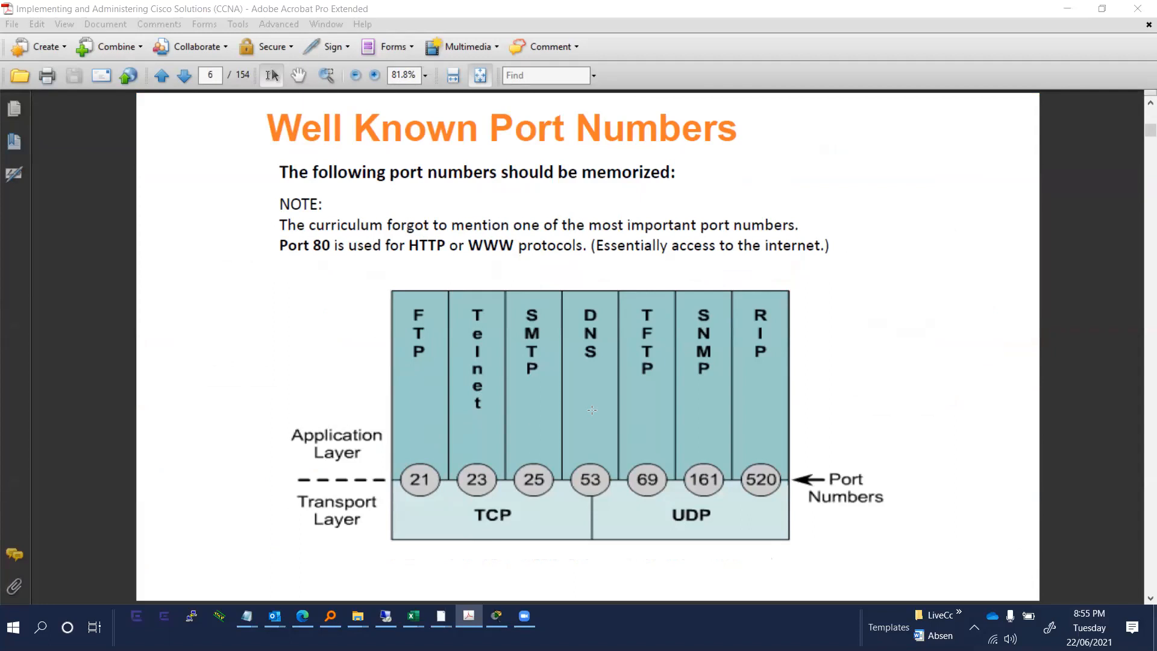
mouse_move(697, 315)
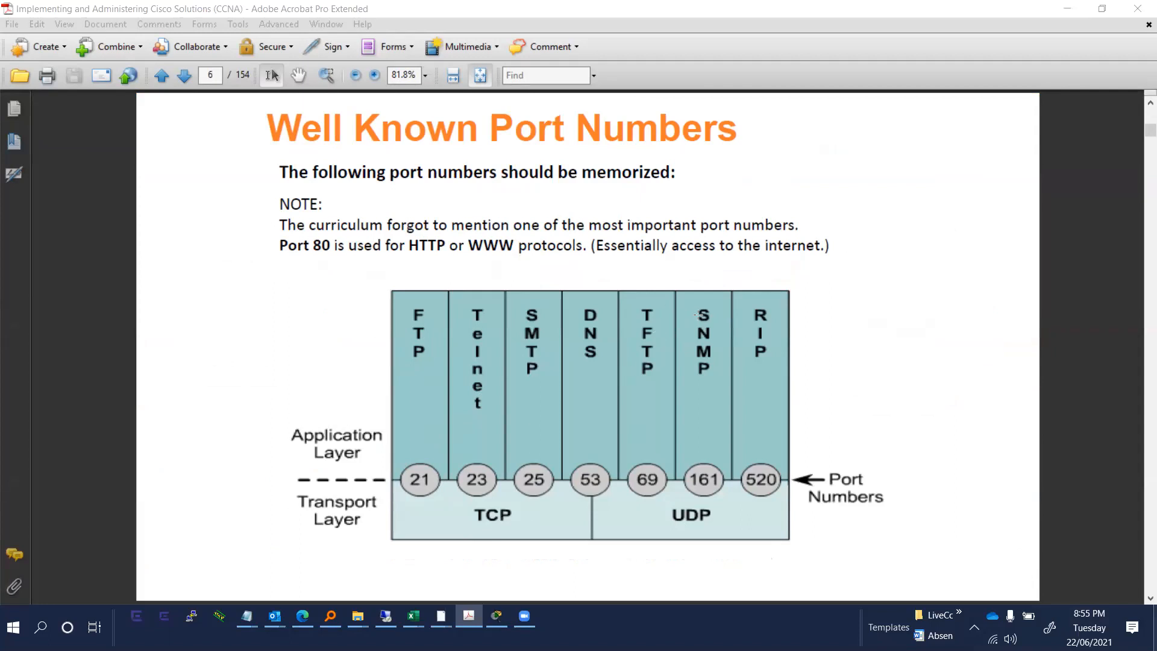
mouse_move(564, 448)
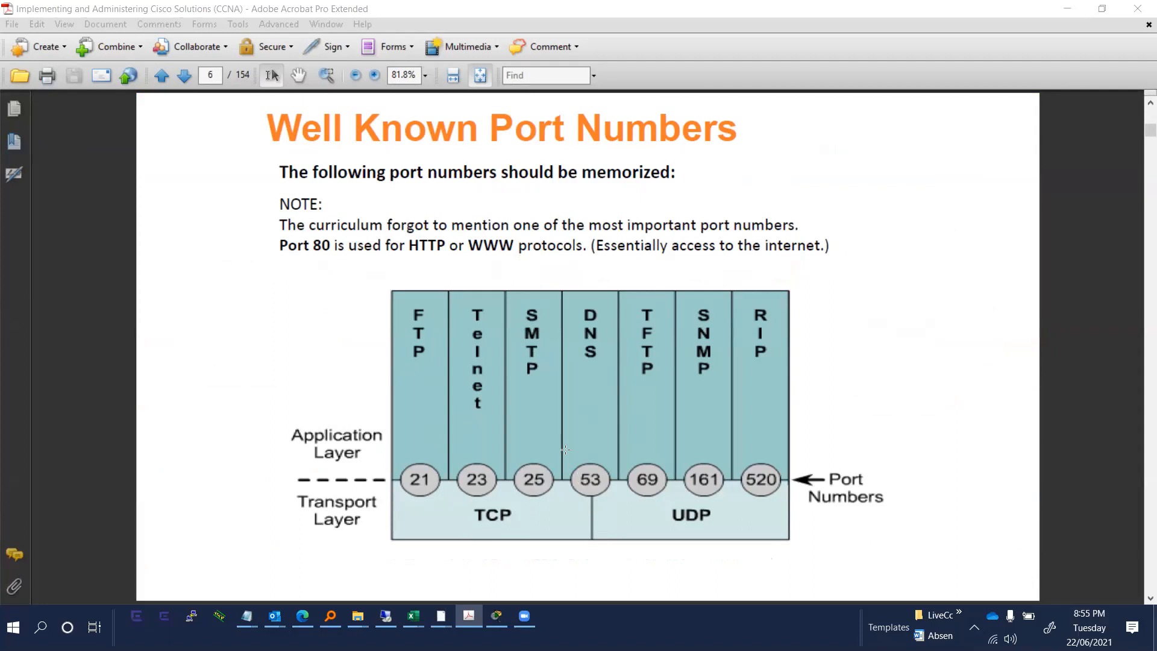
mouse_move(486, 421)
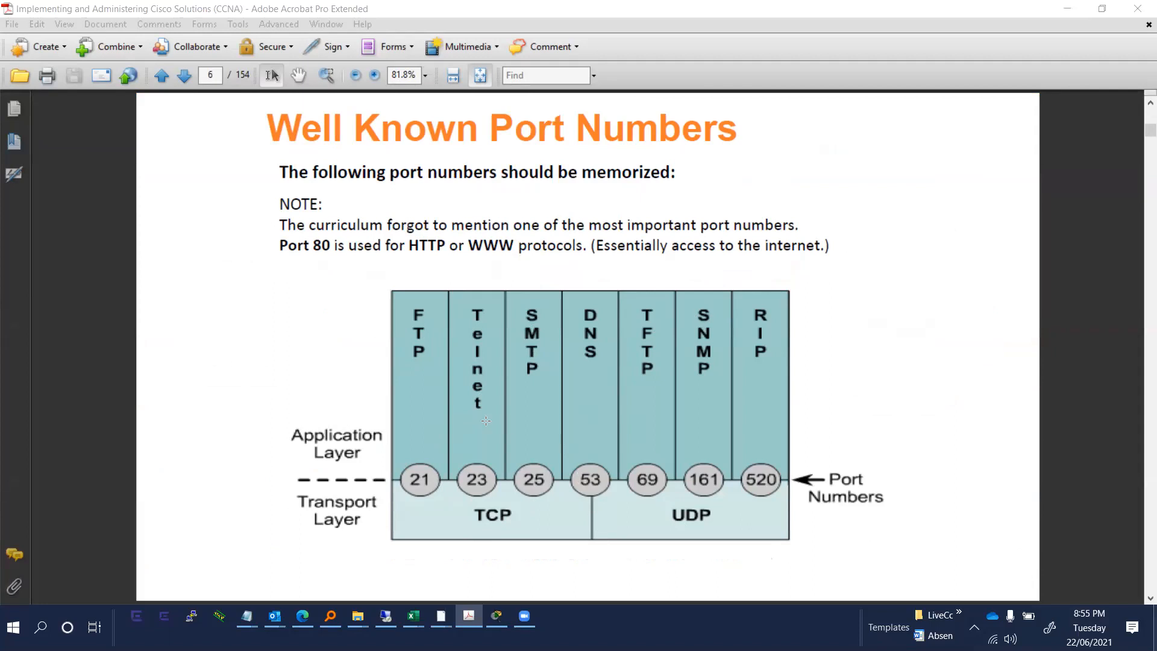
mouse_move(519, 383)
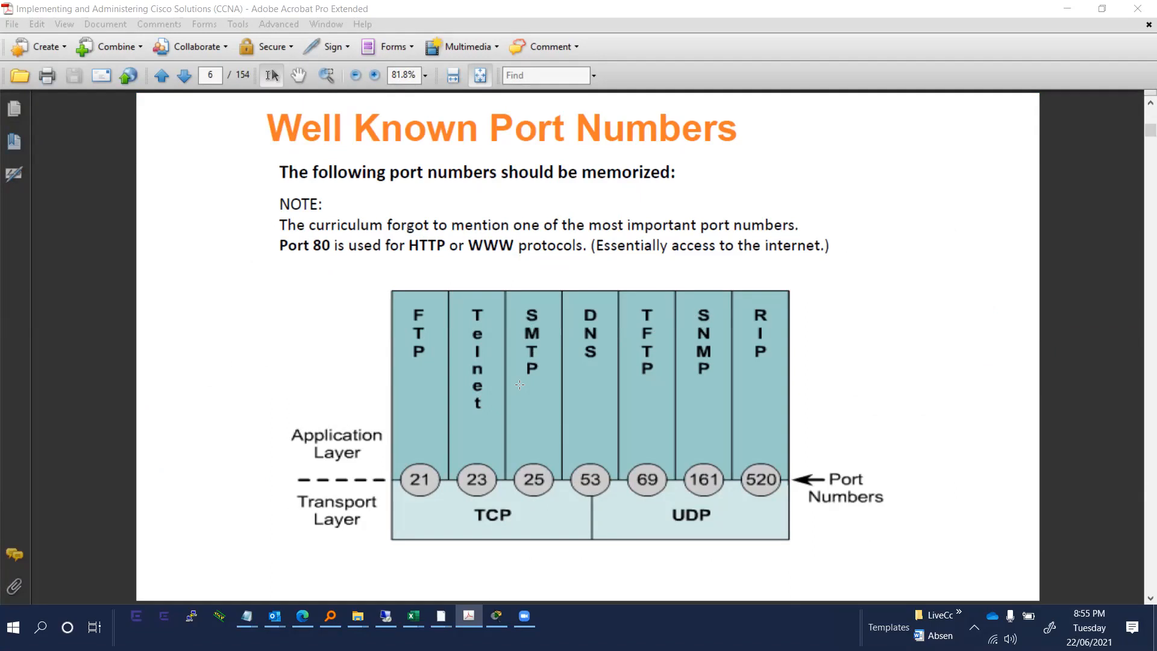
mouse_move(572, 409)
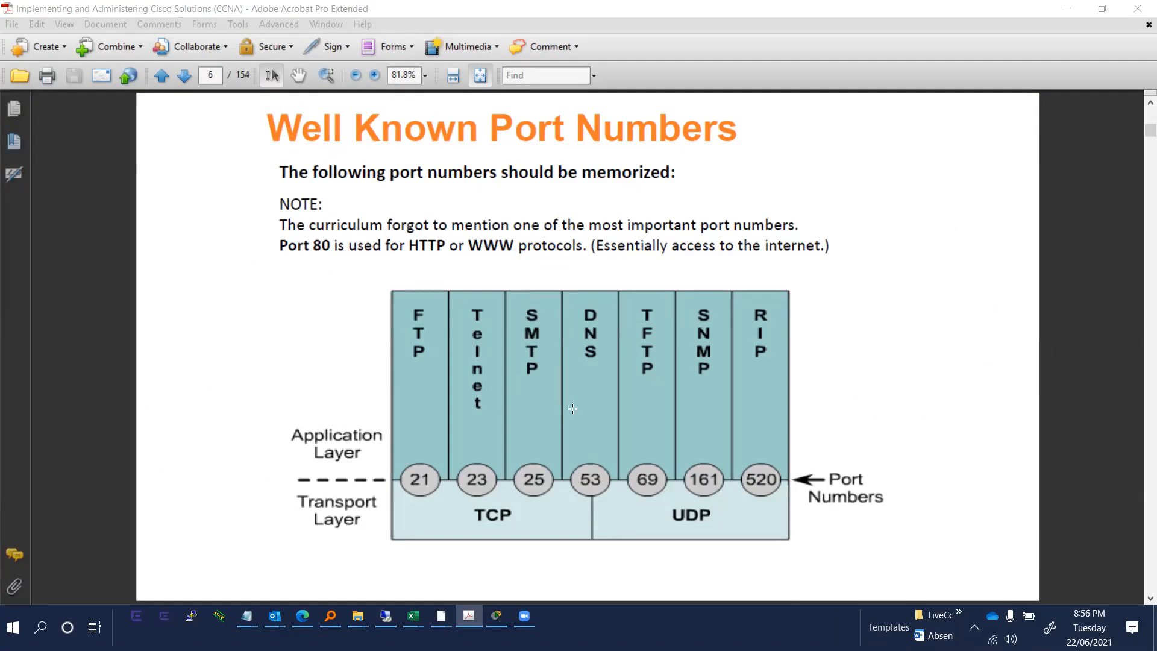
- Page forward through Network Layers to page 9, Network Layer Devices
left_click(183, 76)
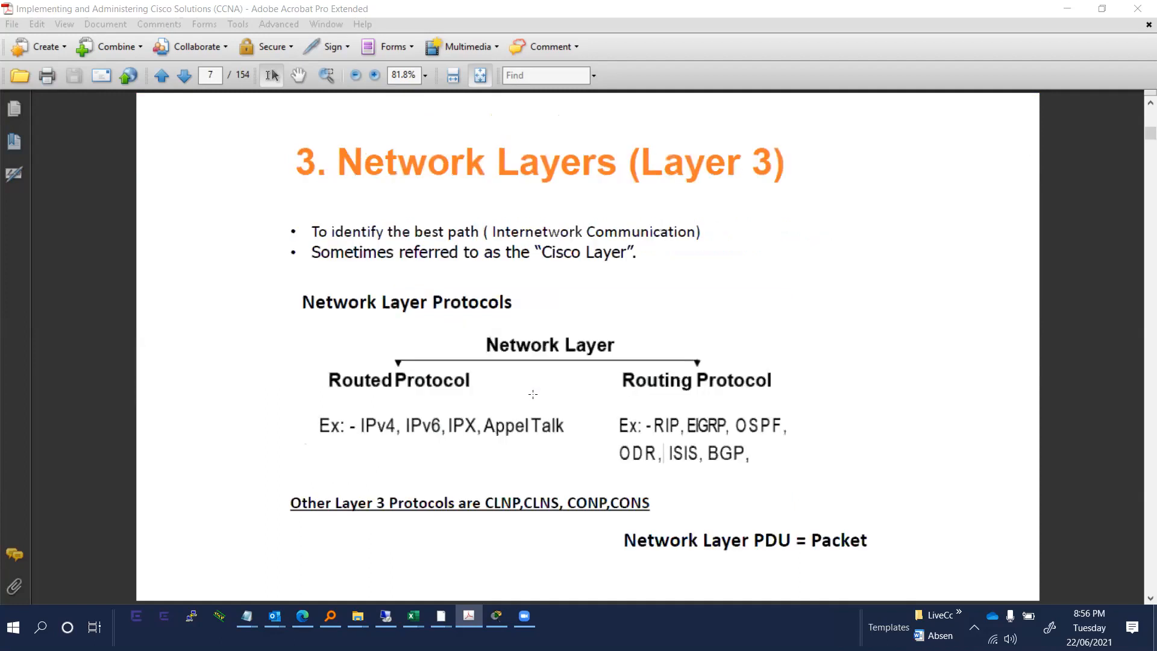
left_click(184, 75)
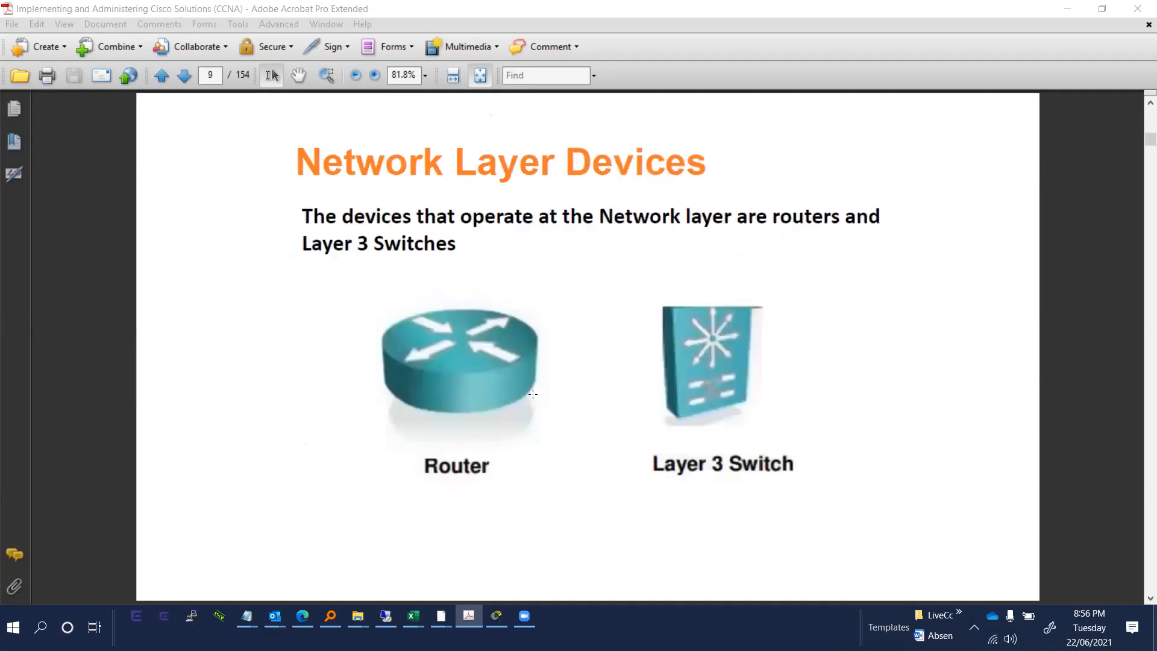
mouse_move(467, 351)
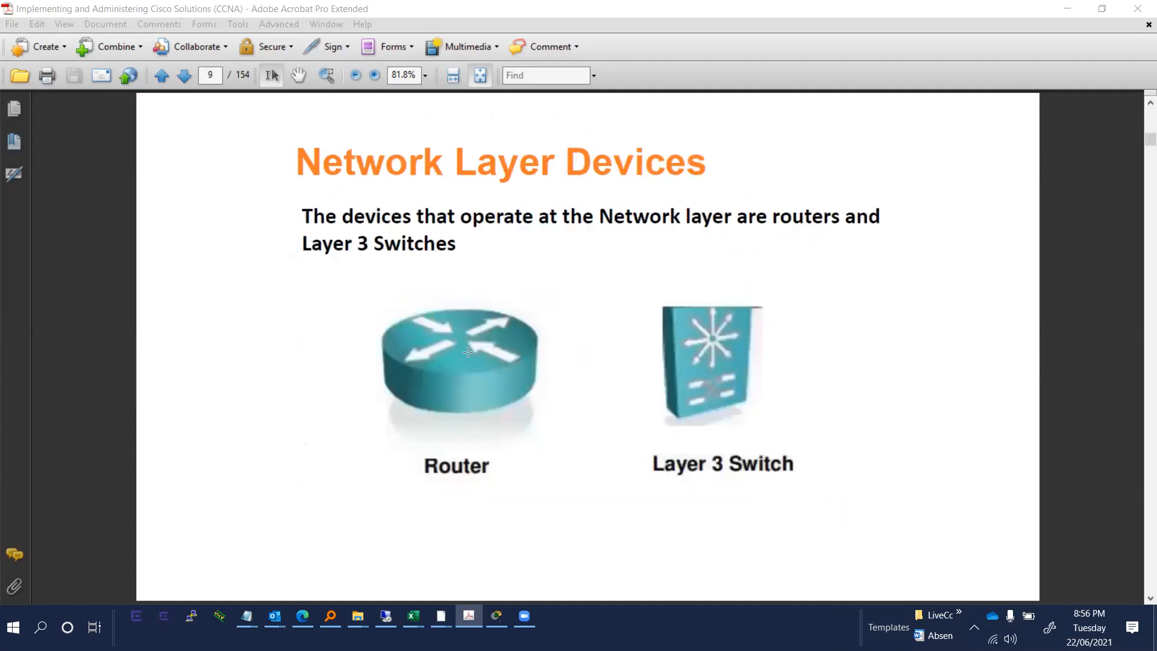
mouse_move(498, 335)
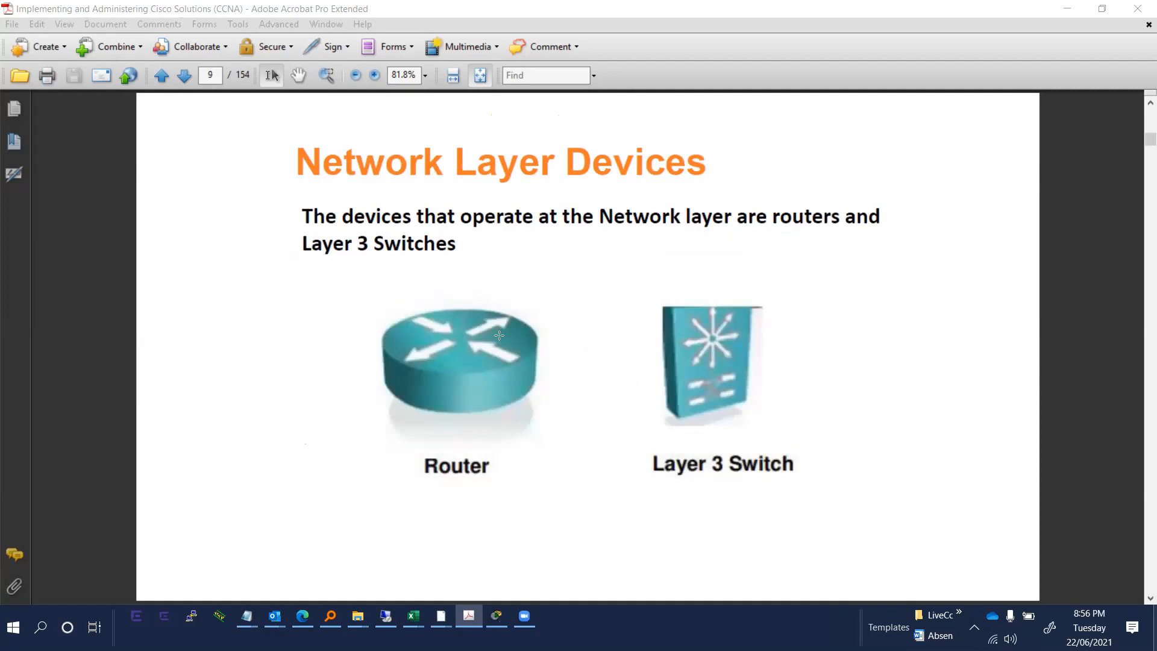
mouse_move(528, 402)
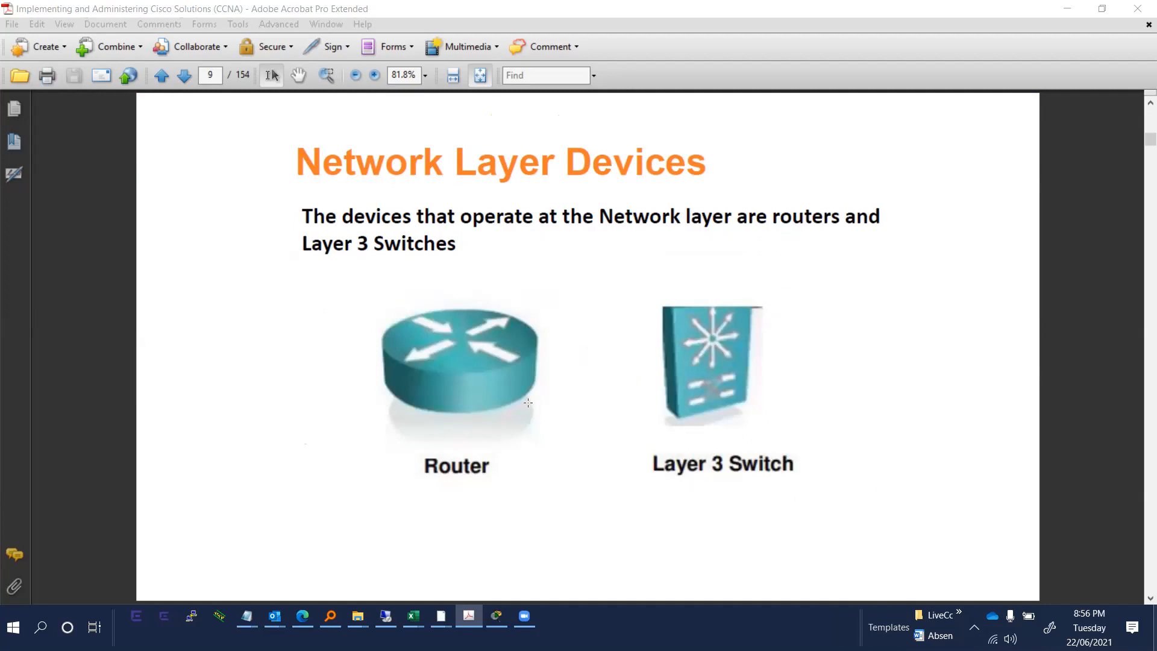
left_click(184, 75)
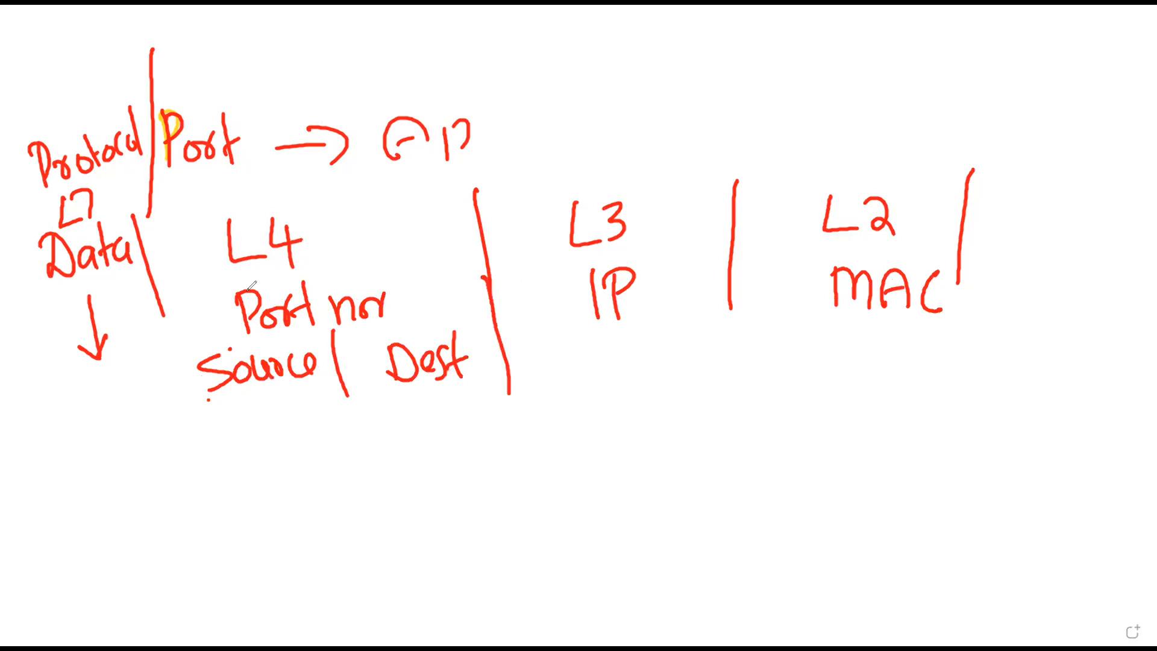
mouse_move(593, 56)
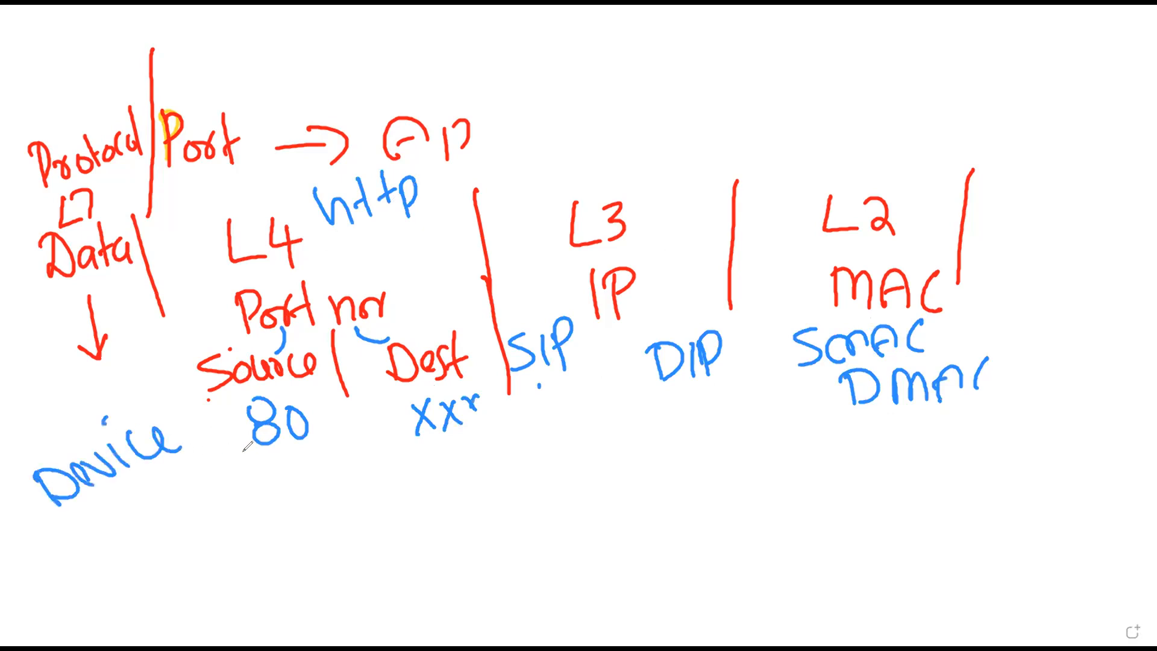
- Use the Zoom Whiteboard toolbar to move on to a new blue-pen page
left_click(1104, 631)
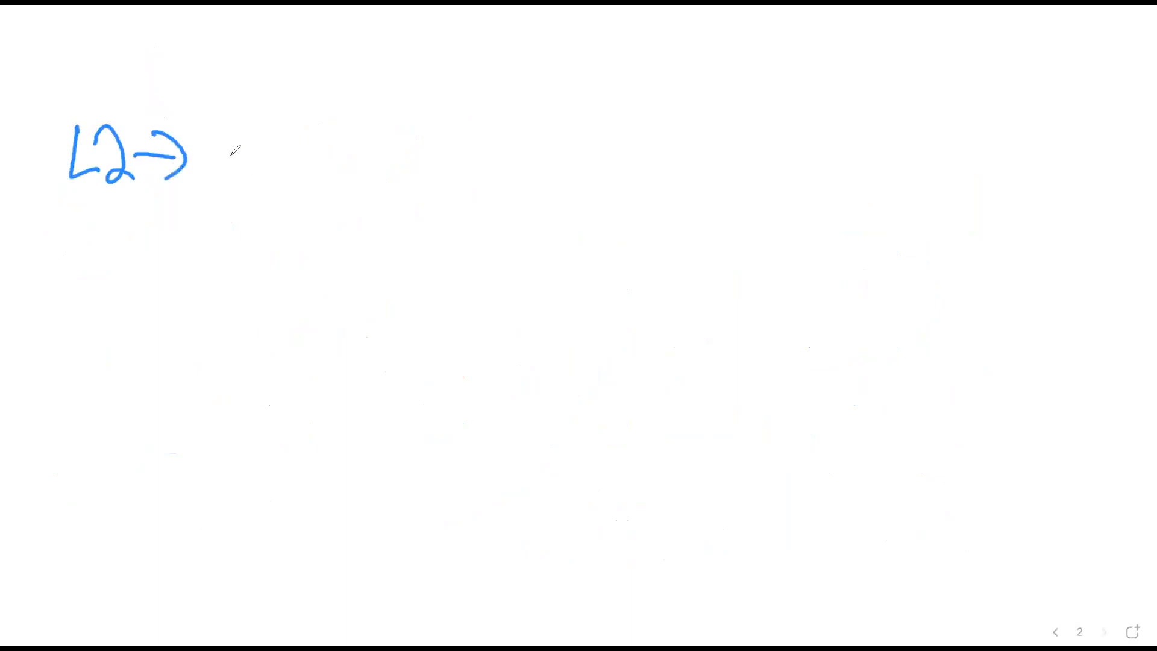
- Write 'MAC →' in blue after L2 on the new page
left_click_drag(228, 158, 465, 162)
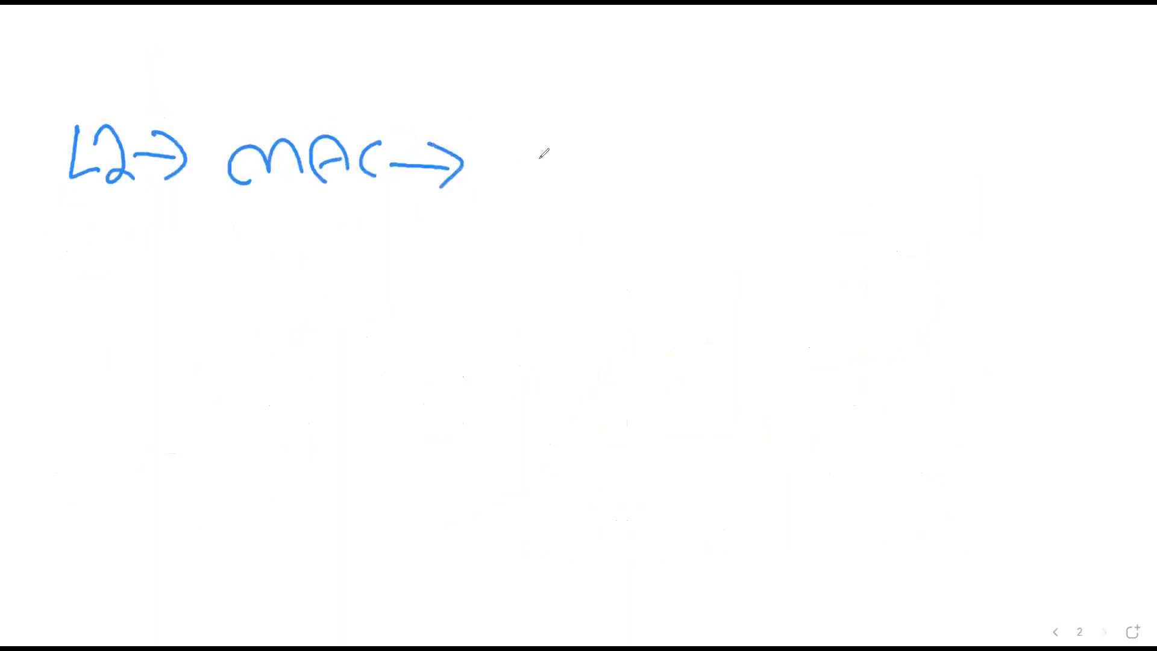
mouse_move(539, 122)
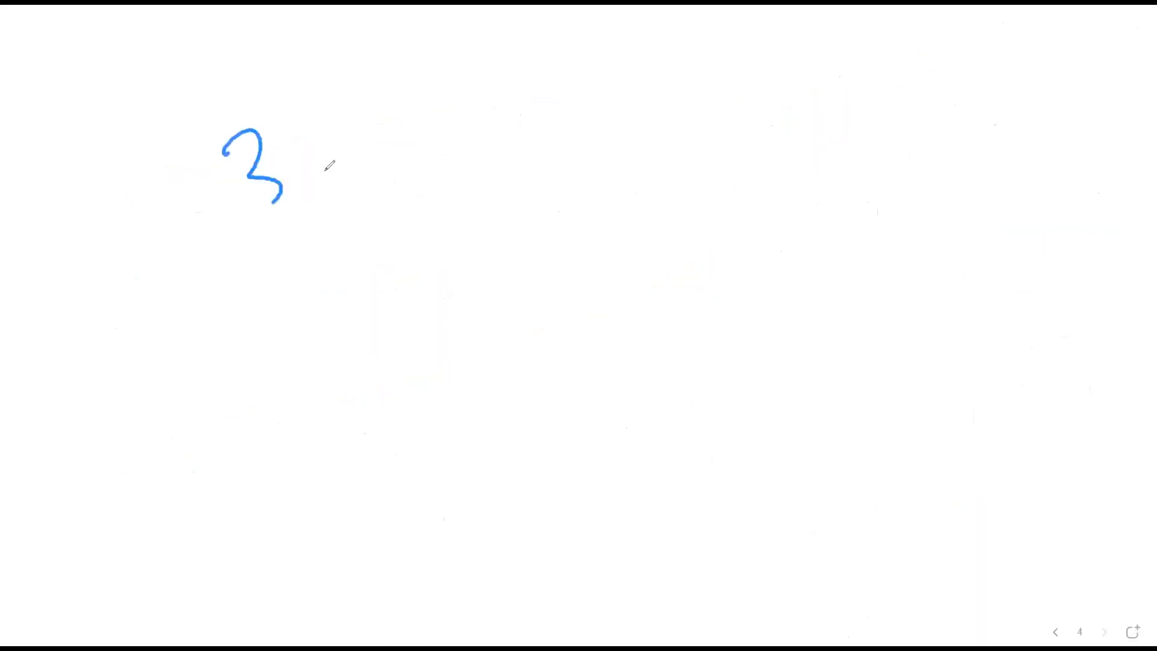
left_click_drag(288, 170, 383, 140)
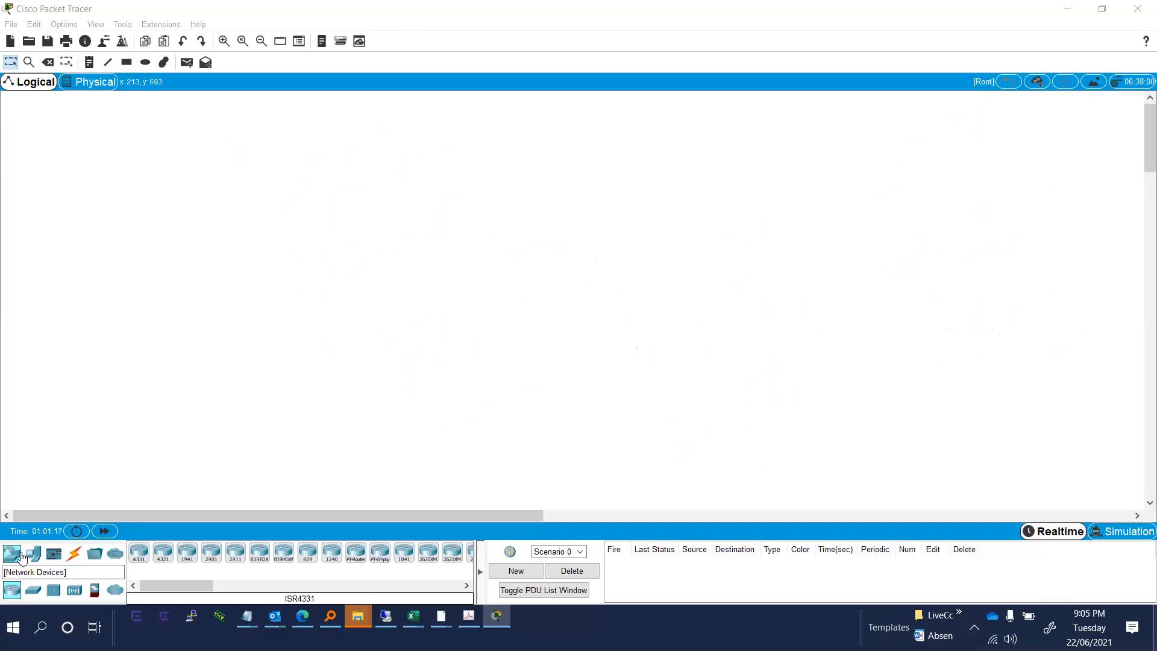
- Open the Switches list, place the 3560-24PS multilayer switch, and pick the 2950-24 model
left_click(11, 589)
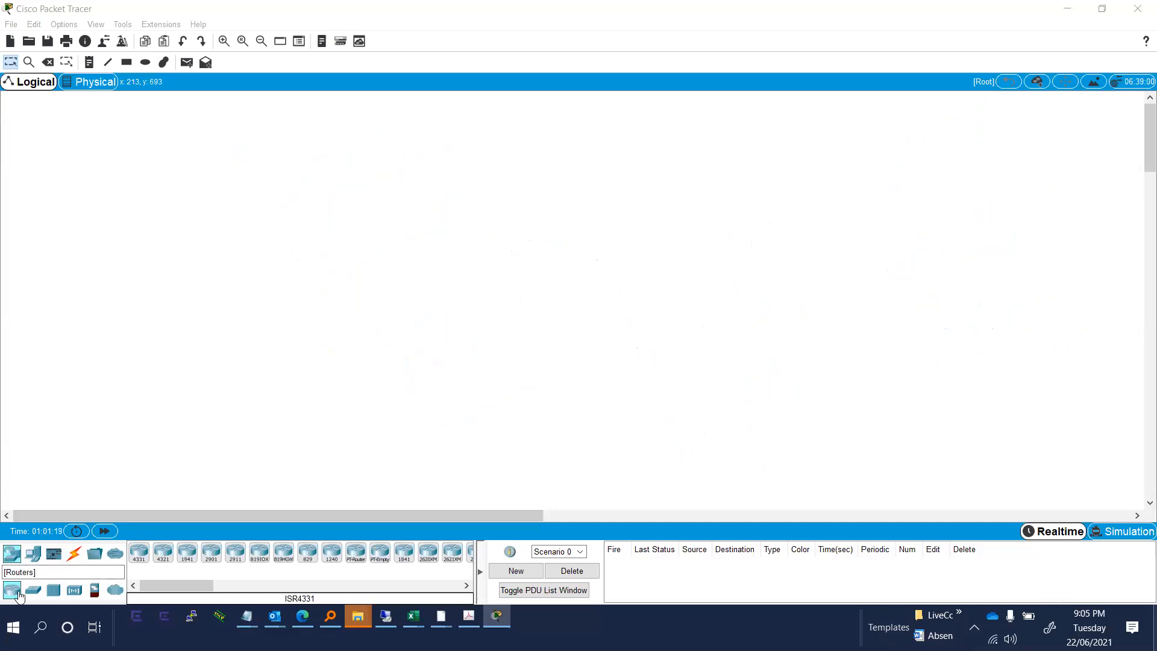
left_click(32, 589)
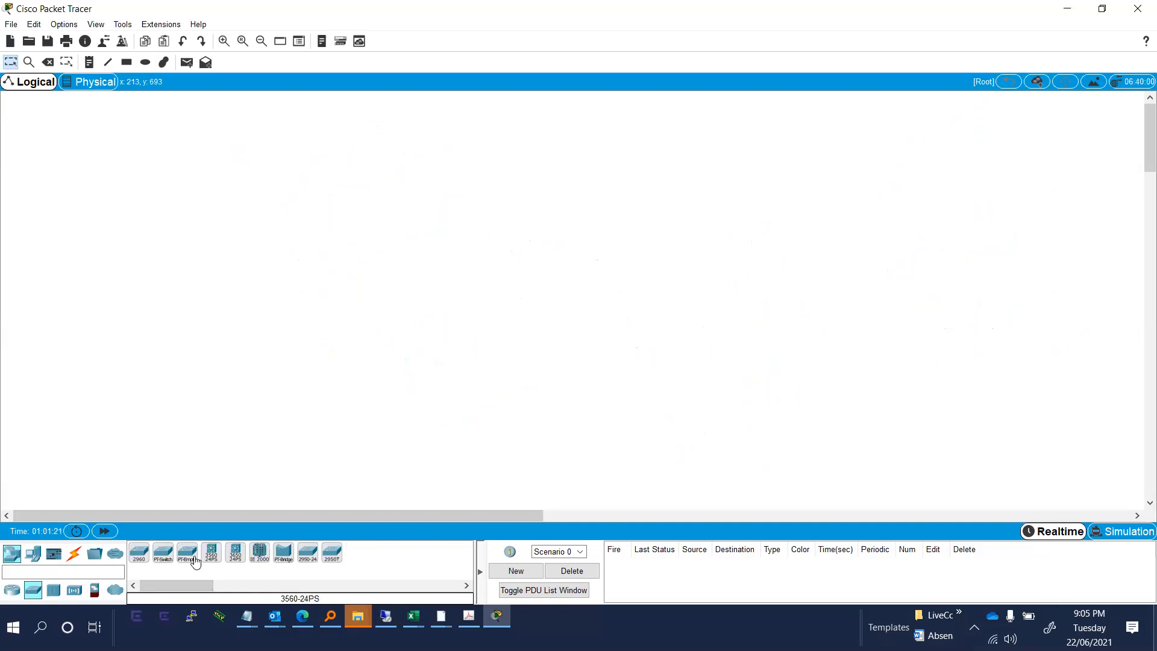
mouse_move(258, 552)
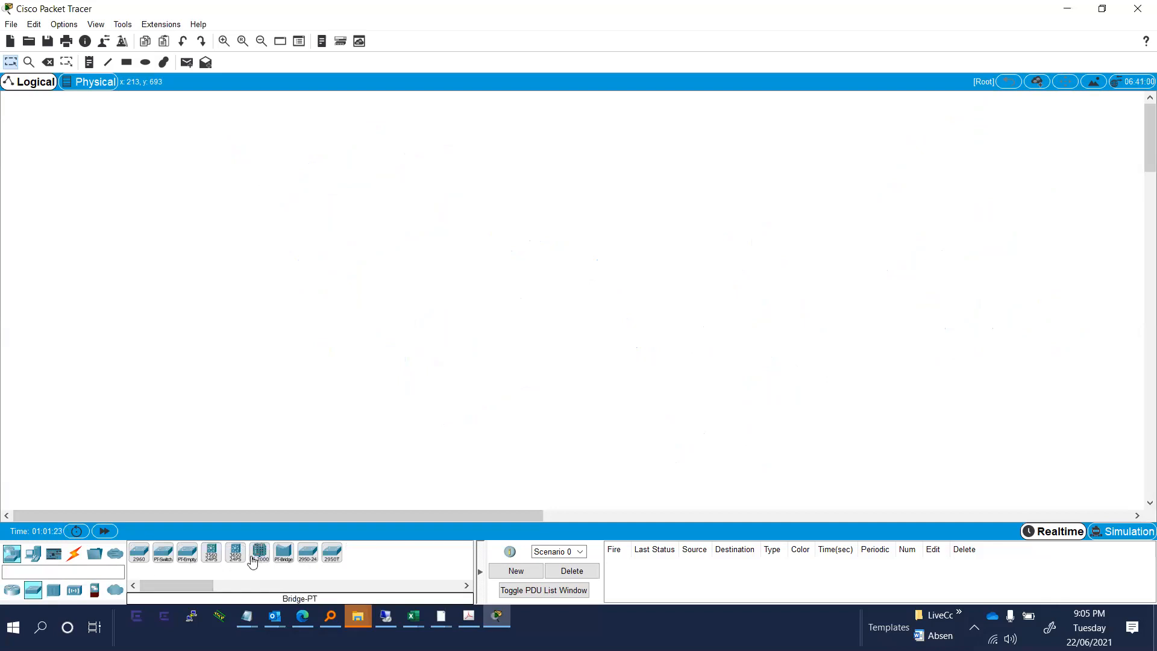
left_click(502, 201)
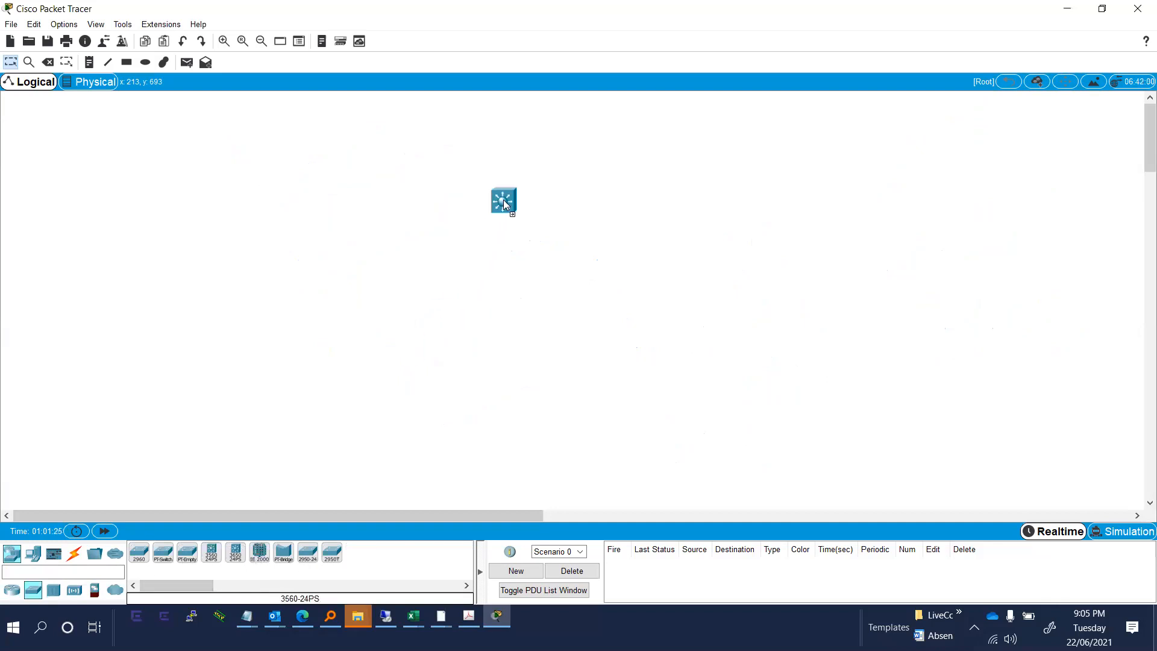
left_click(503, 200)
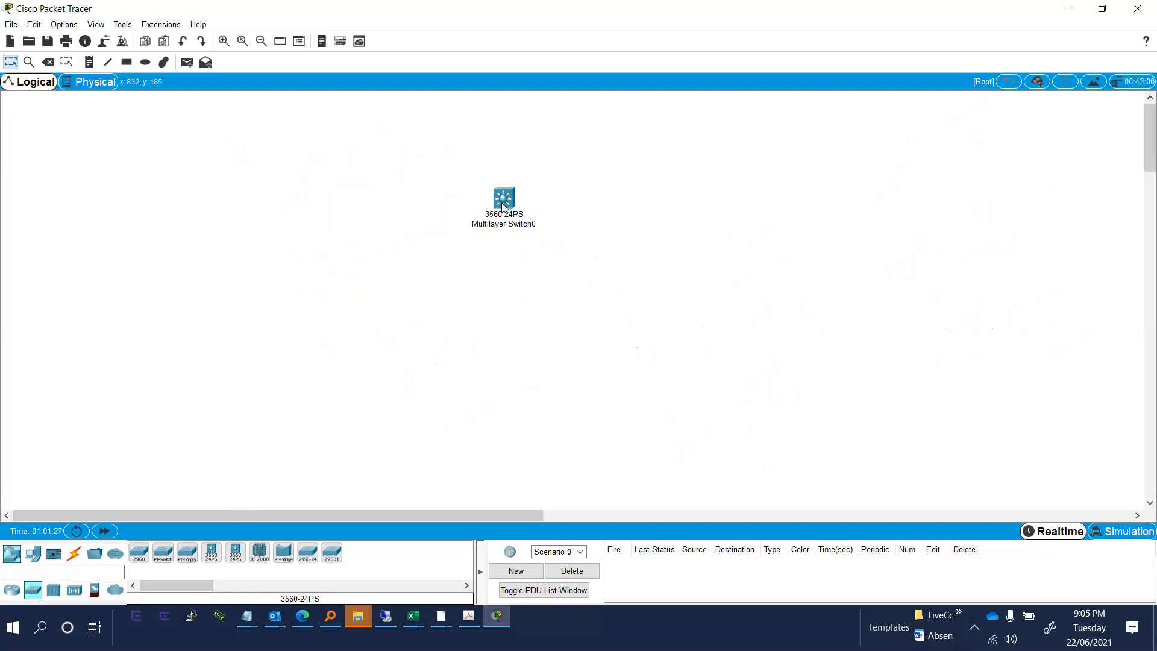
mouse_move(682, 234)
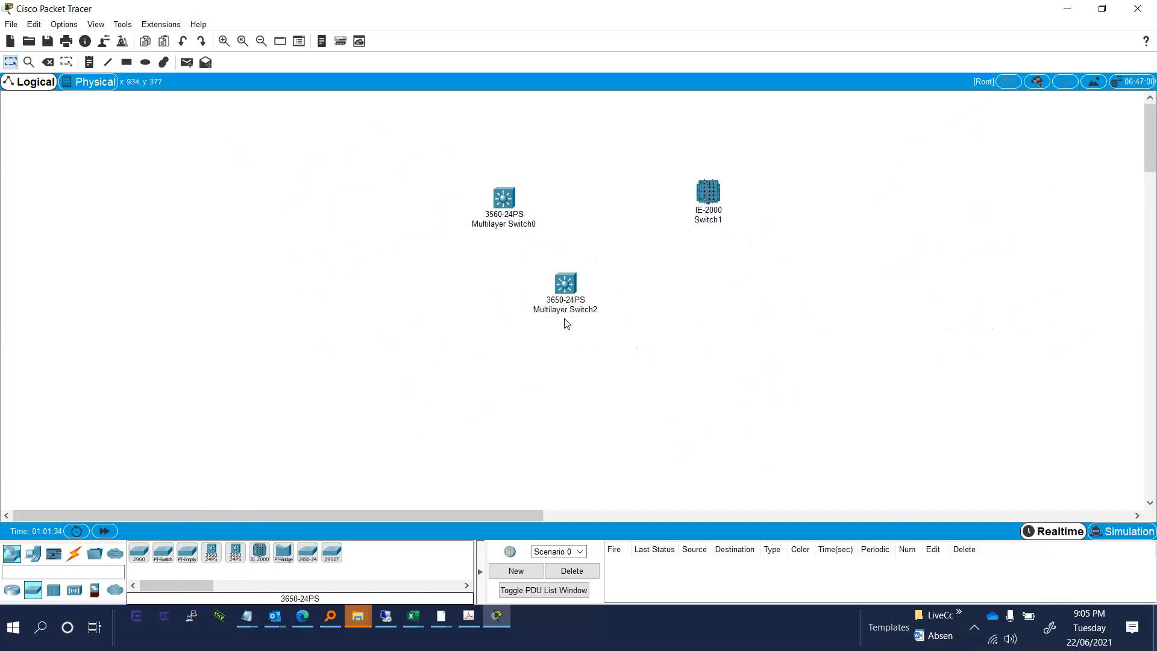
mouse_move(658, 292)
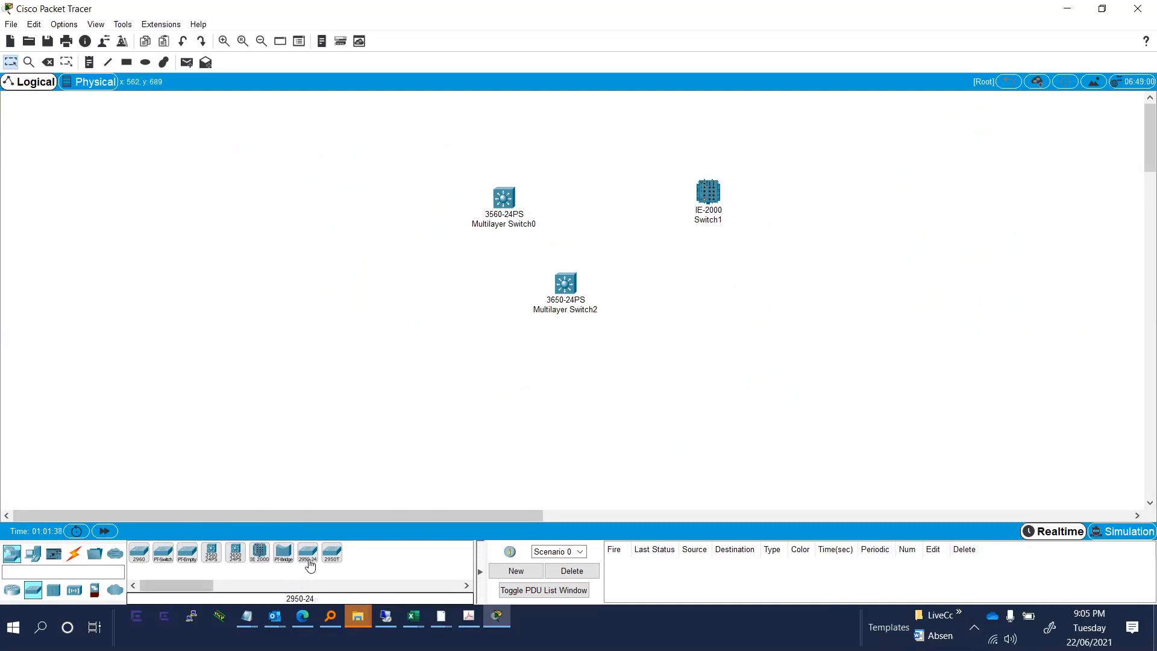
left_click(740, 326)
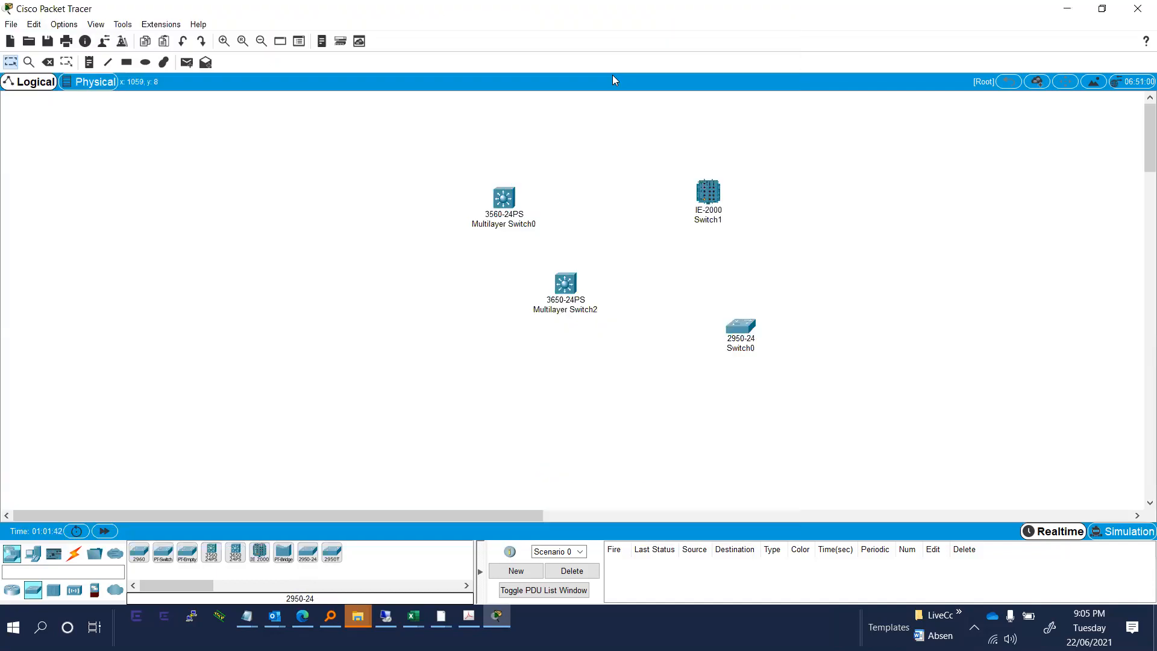
mouse_move(558, 216)
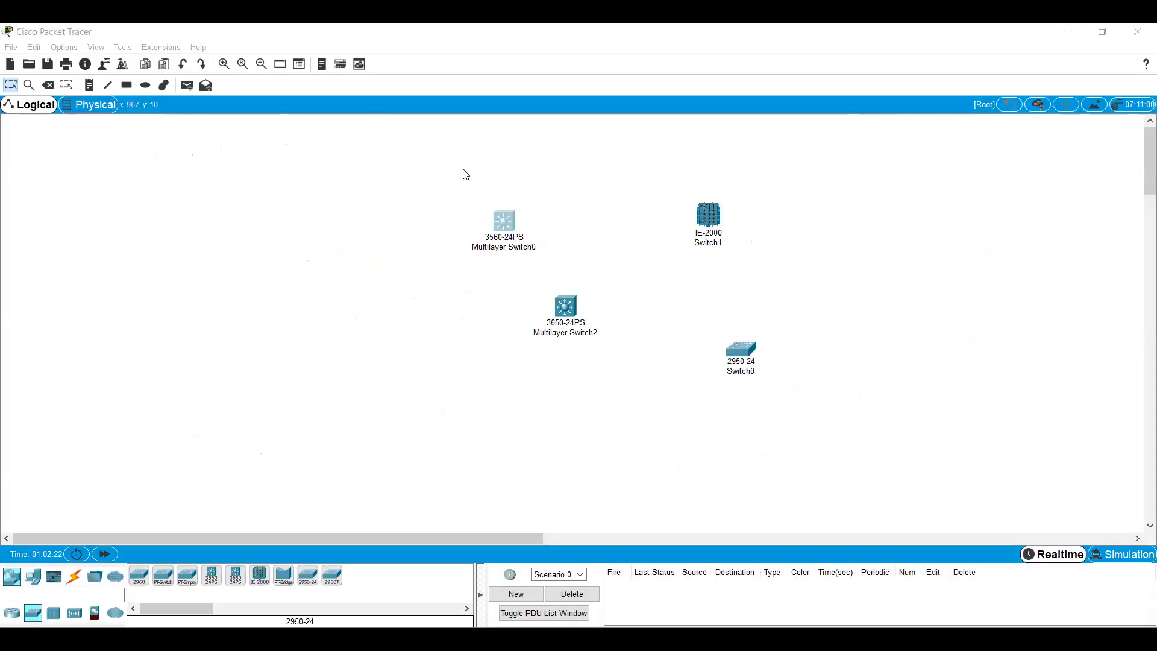
- Open and maximize Multilayer Switch0's details, then close the window
double_click(504, 220)
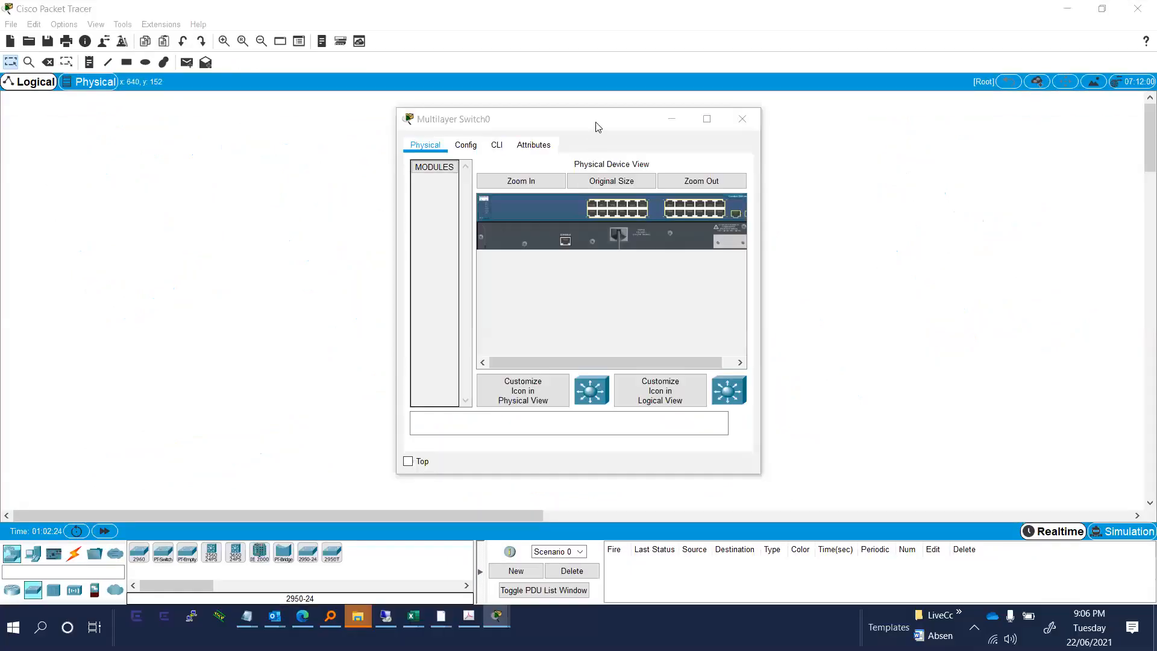
mouse_move(598, 118)
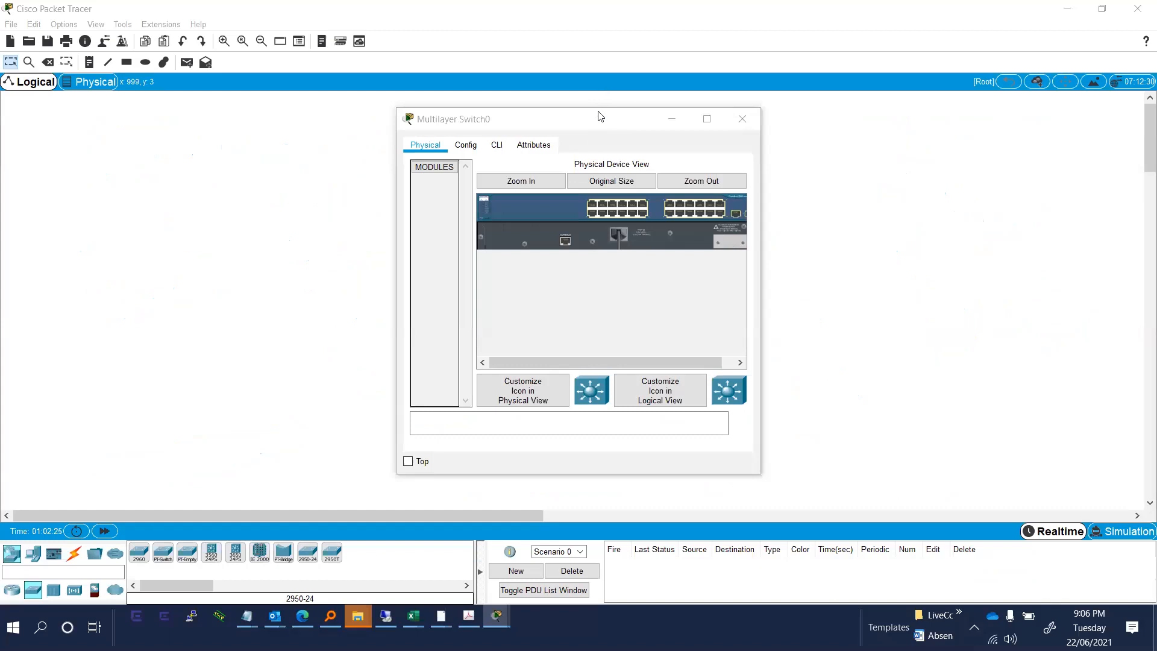
mouse_move(633, 124)
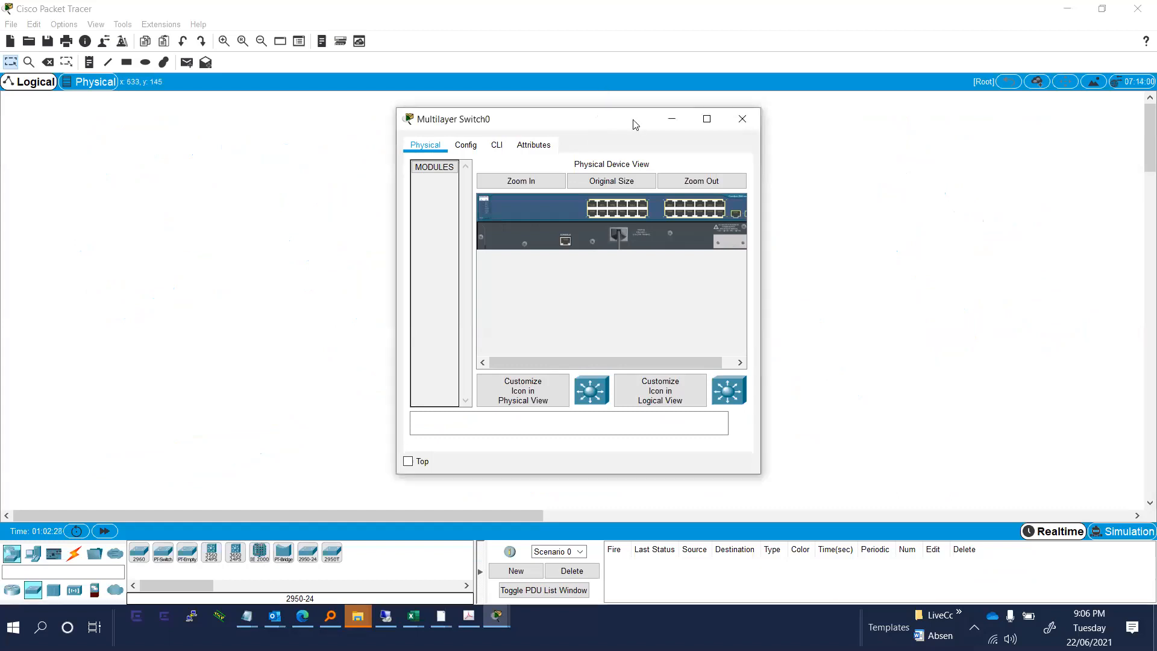
left_click(706, 119)
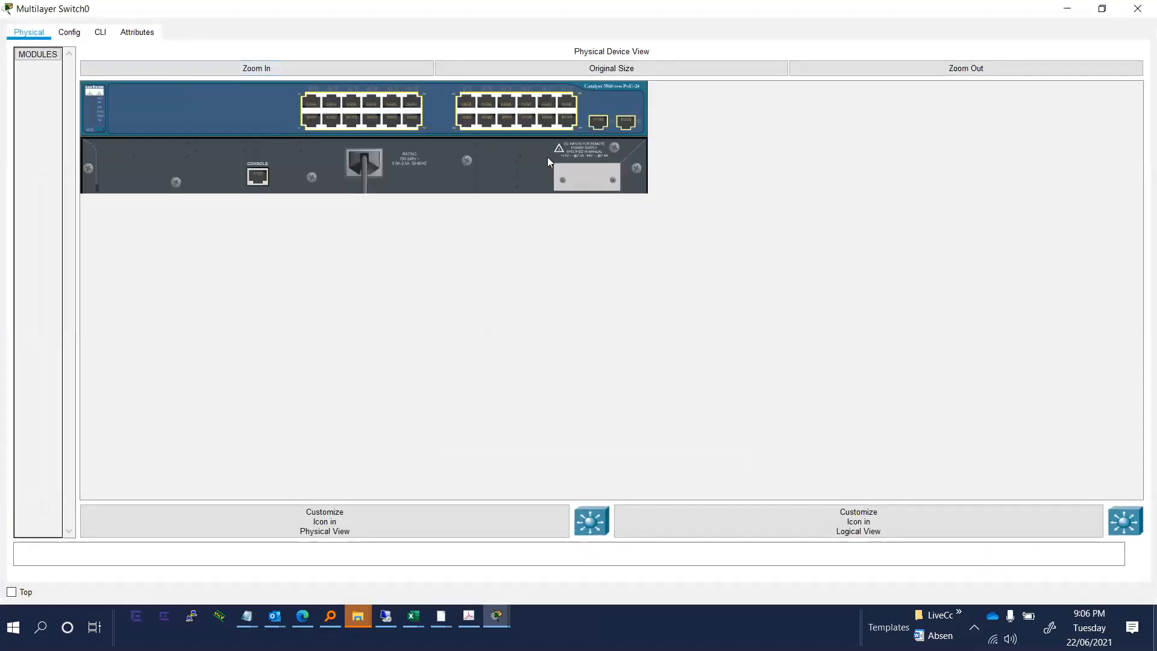
mouse_move(607, 220)
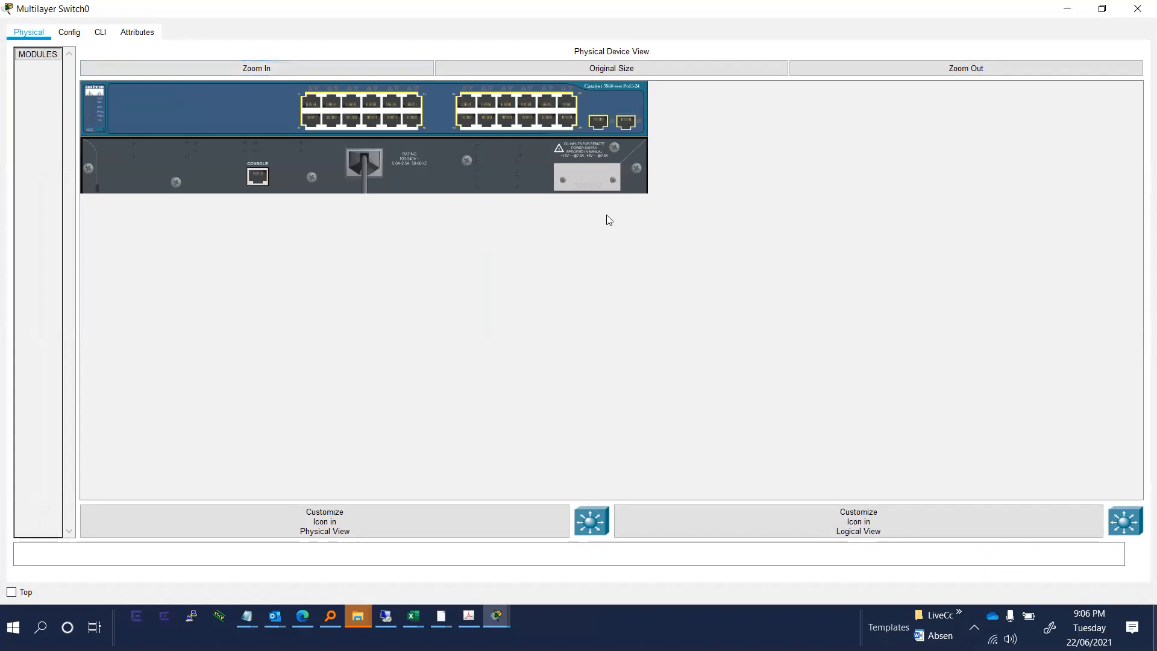
mouse_move(276, 92)
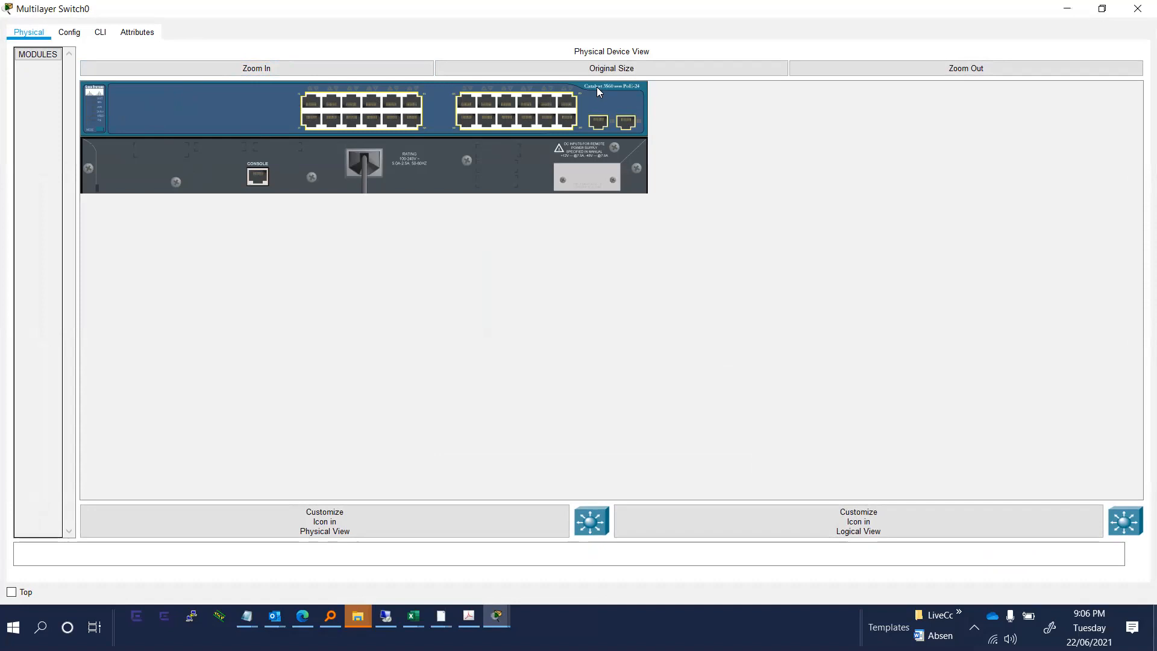
mouse_move(553, 99)
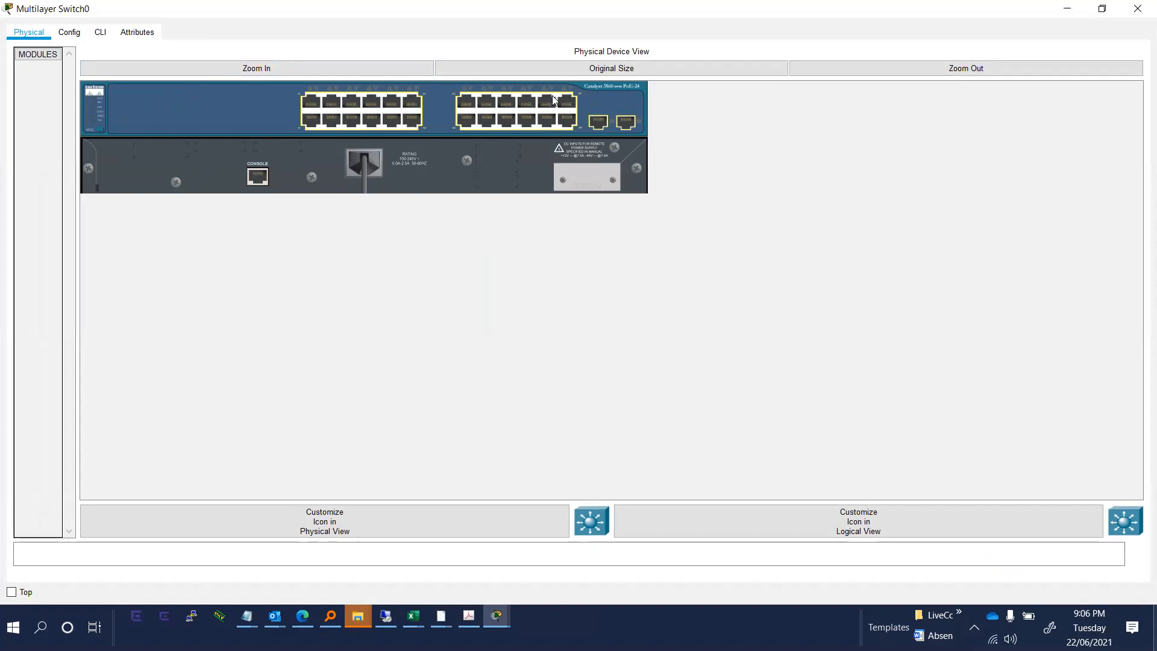
mouse_move(541, 143)
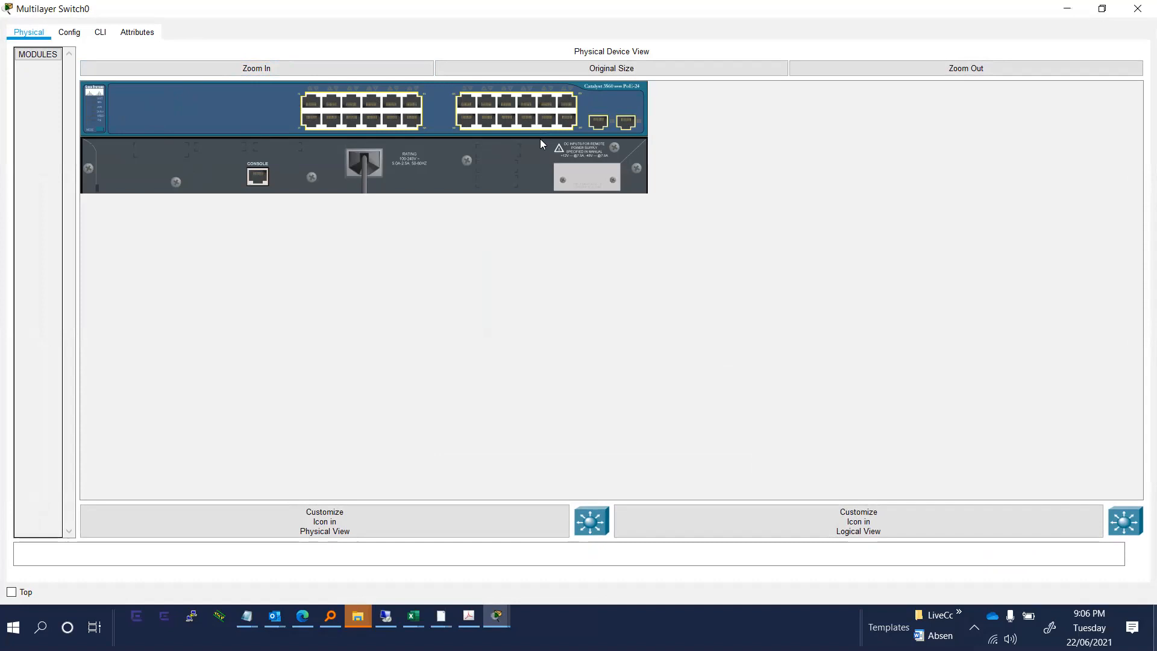
mouse_move(519, 159)
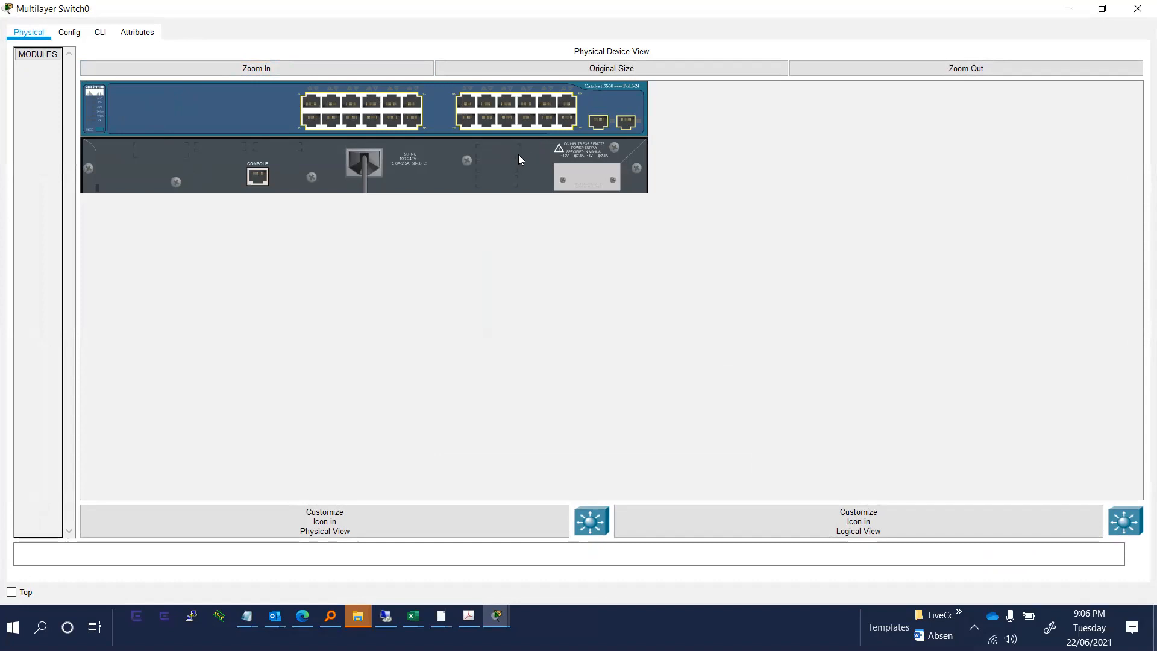
mouse_move(509, 145)
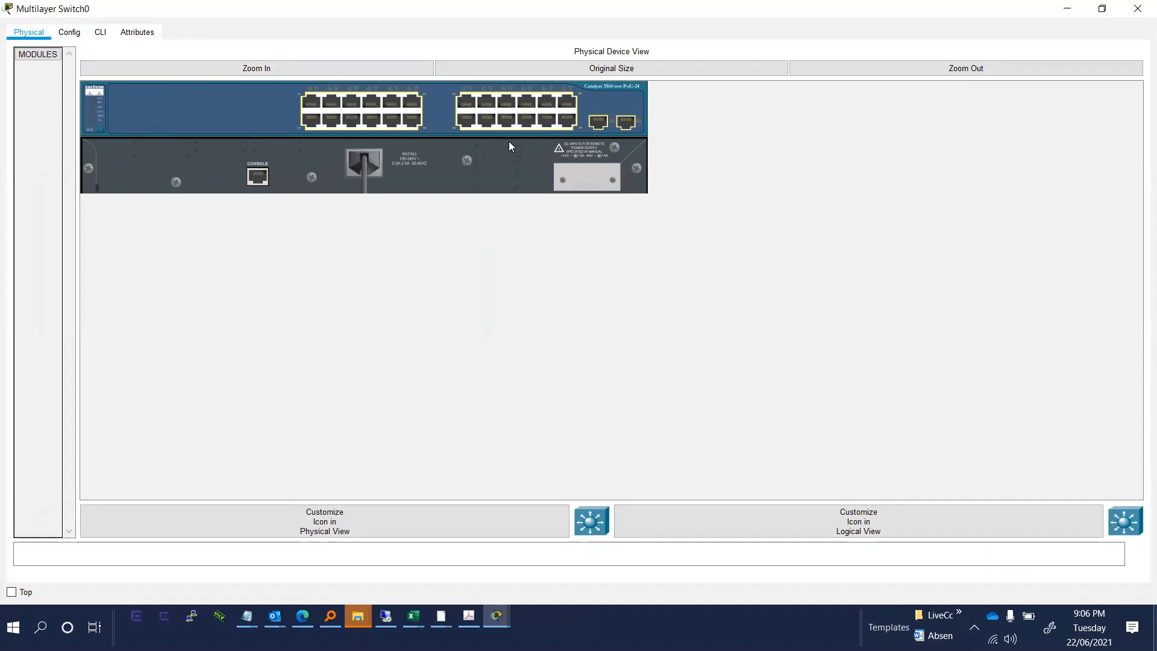
mouse_move(493, 199)
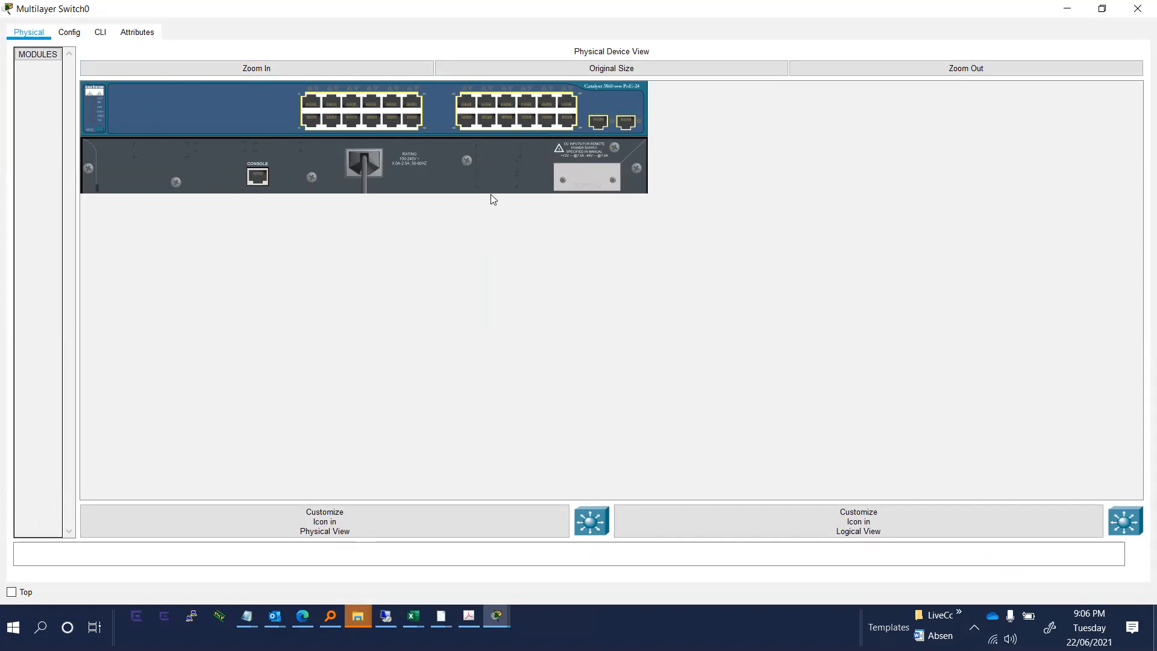
mouse_move(490, 209)
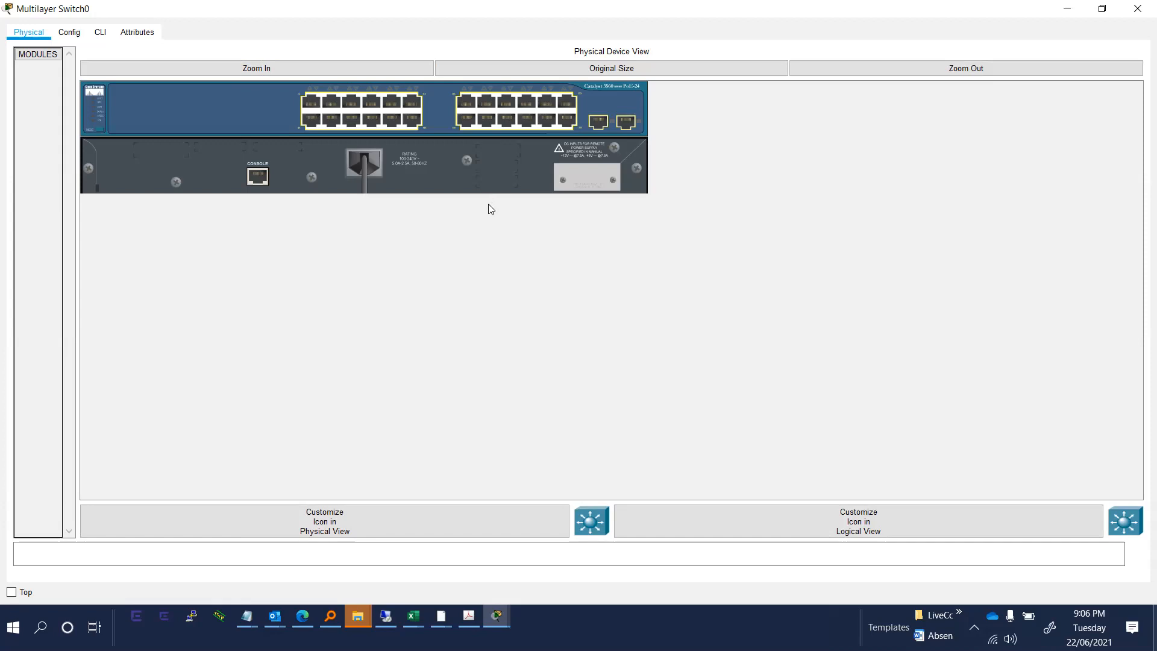
mouse_move(489, 197)
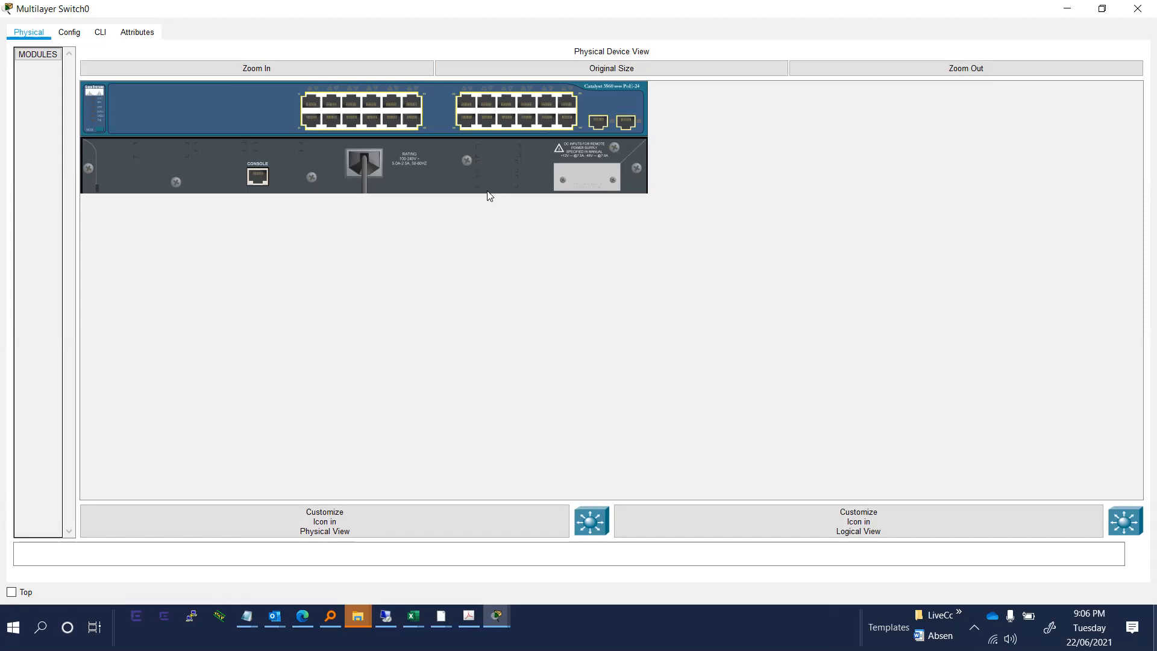
mouse_move(464, 180)
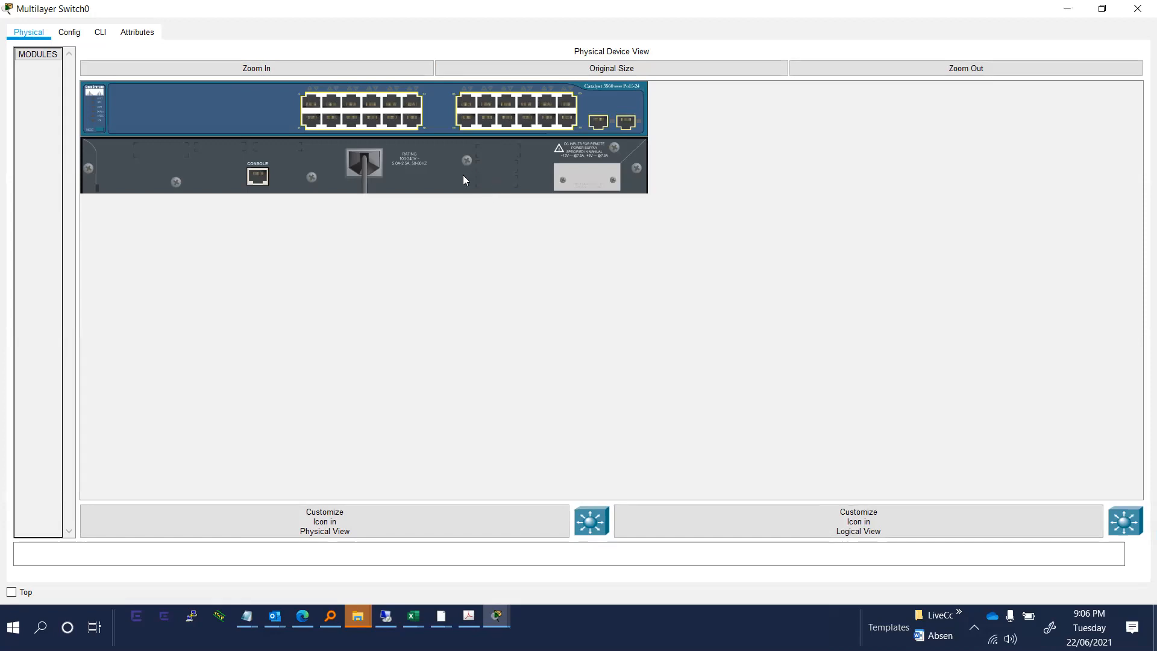
mouse_move(426, 185)
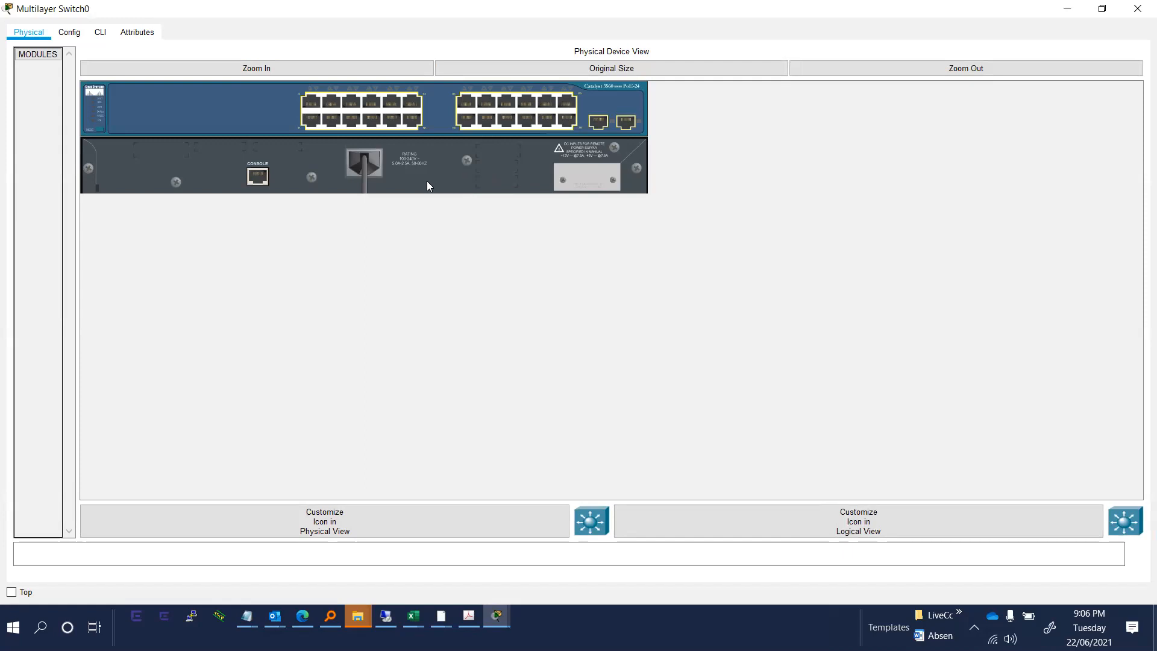
mouse_move(425, 191)
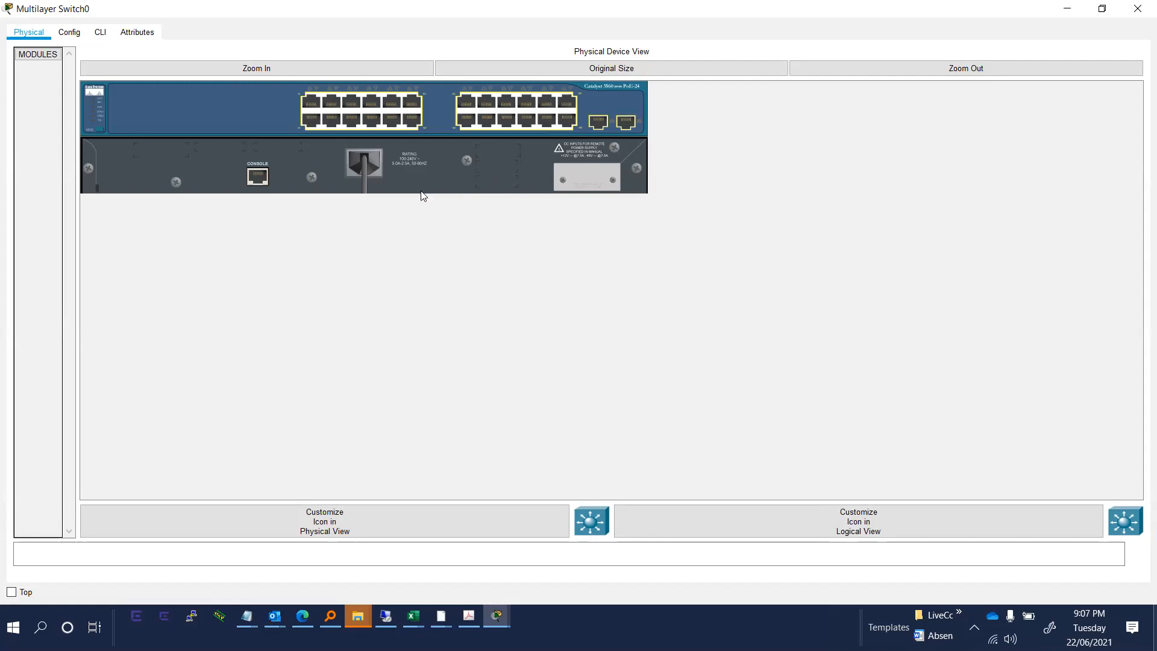
mouse_move(534, 88)
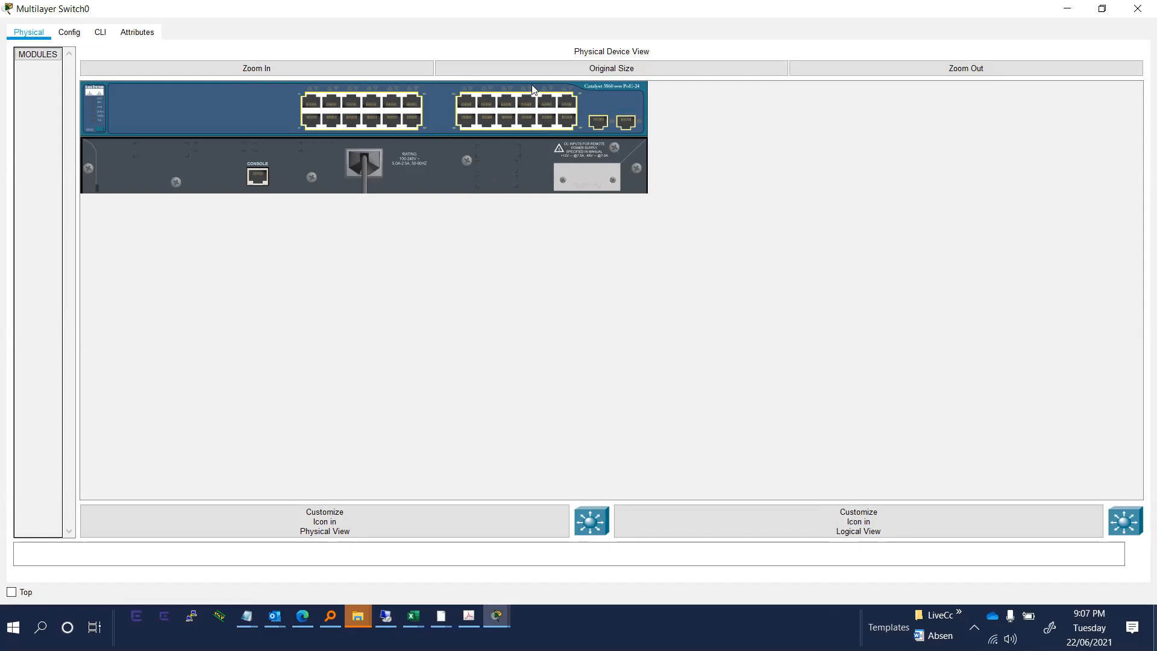
mouse_move(626, 94)
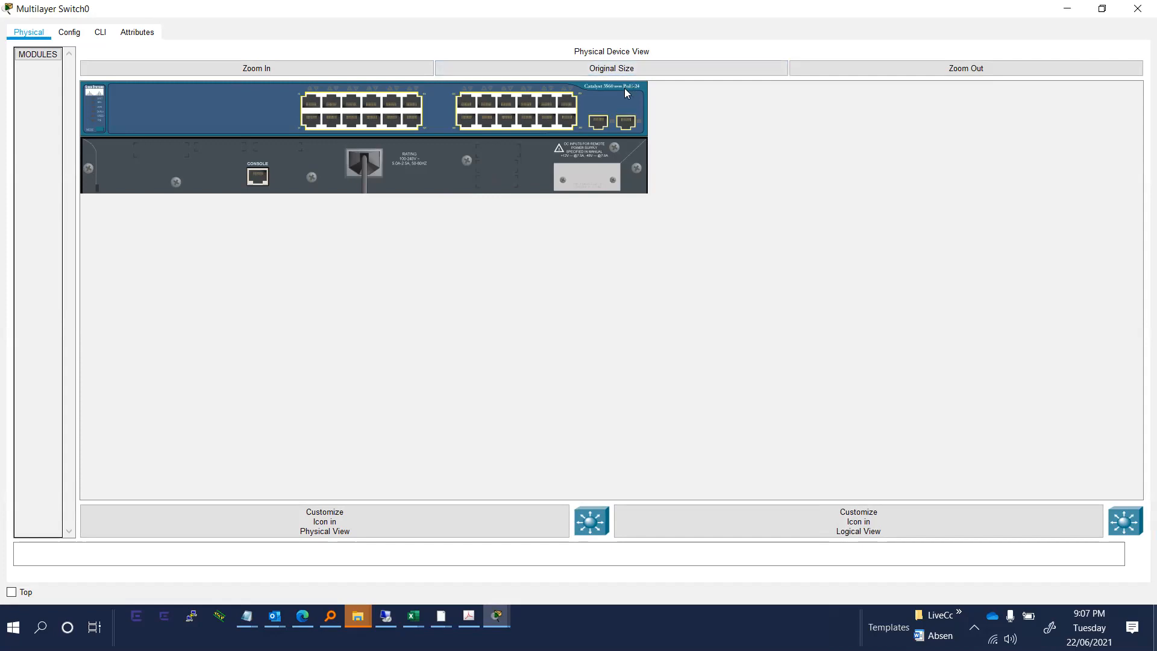
mouse_move(579, 78)
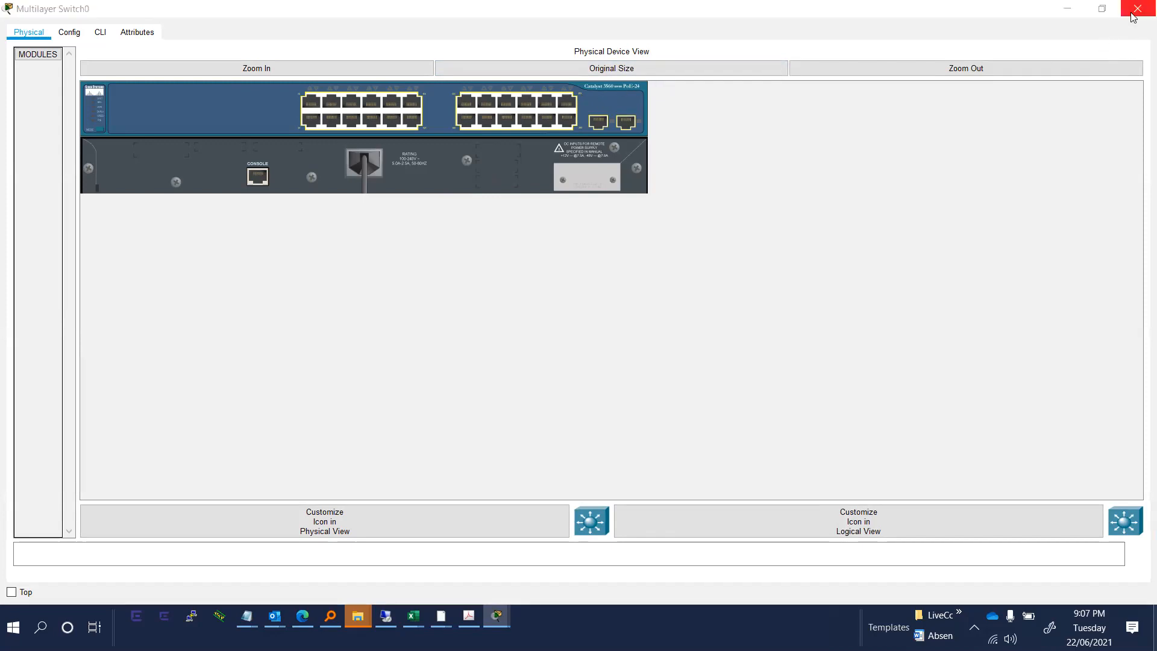
left_click(1136, 8)
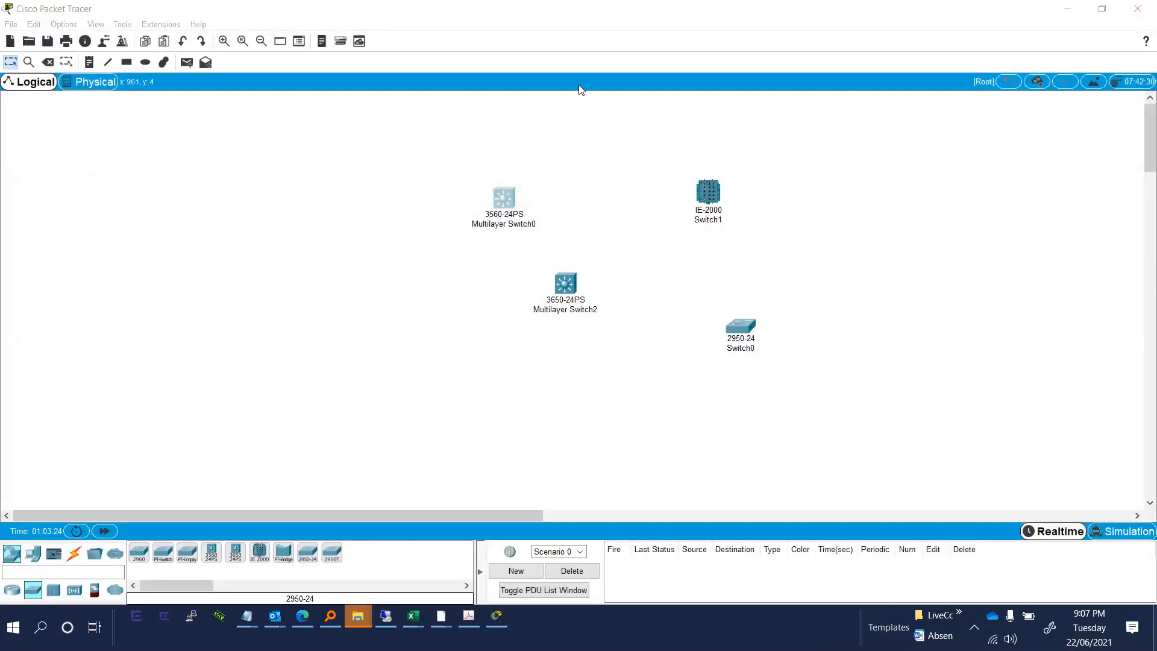
mouse_move(390, 351)
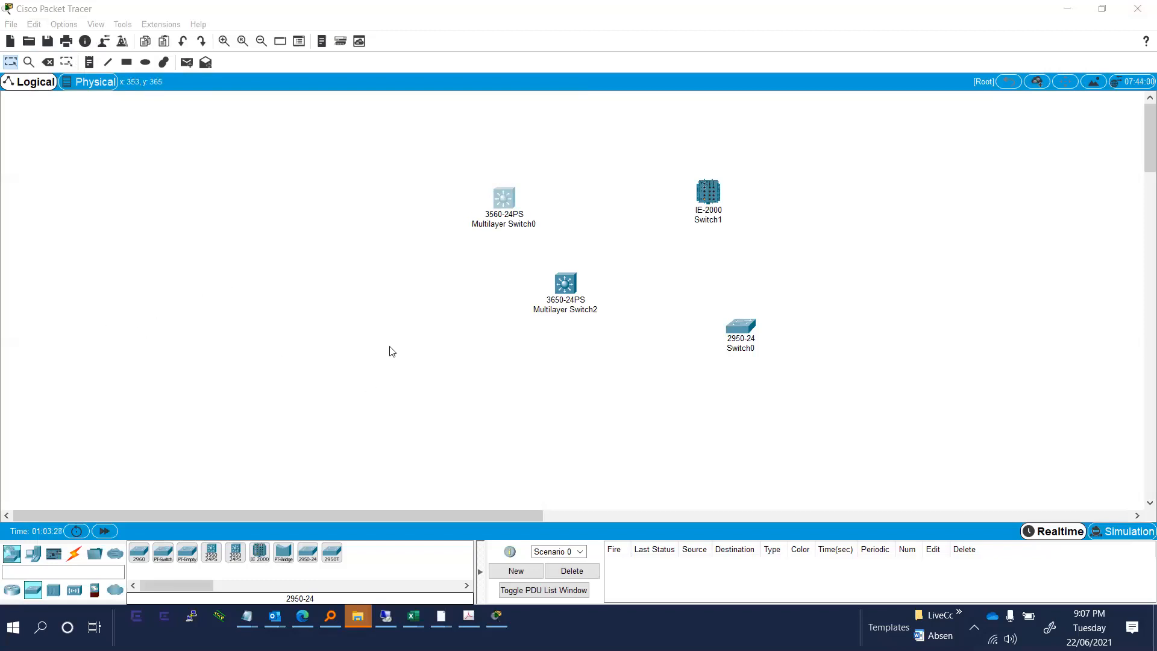
mouse_move(568, 439)
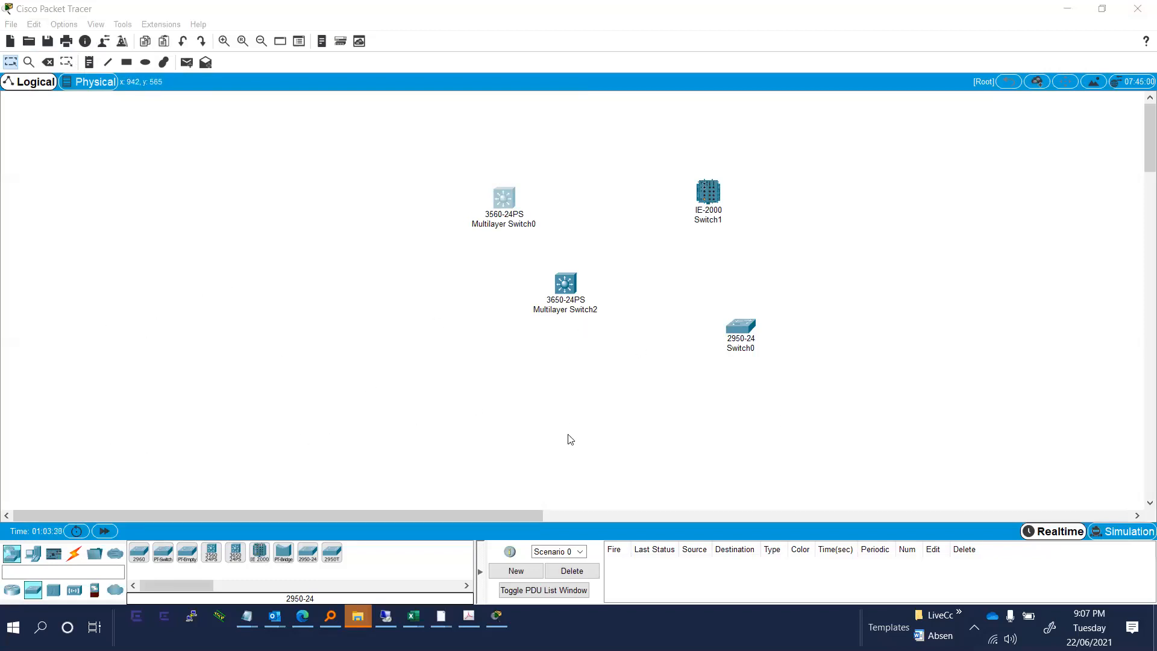
mouse_move(330, 384)
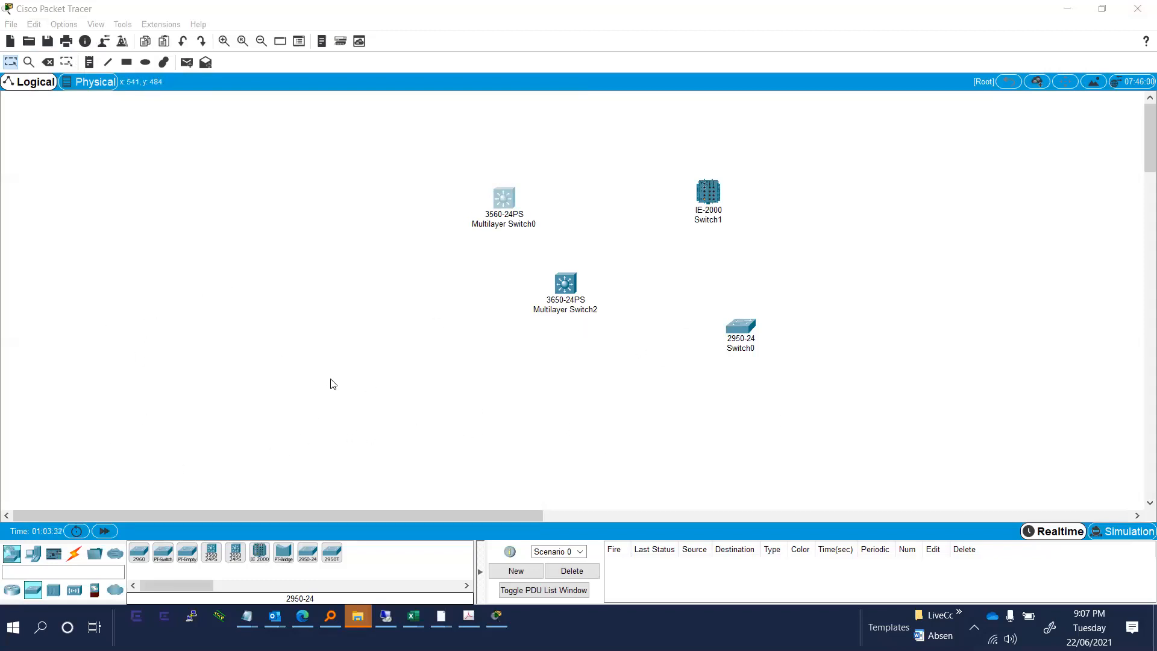
mouse_move(273, 361)
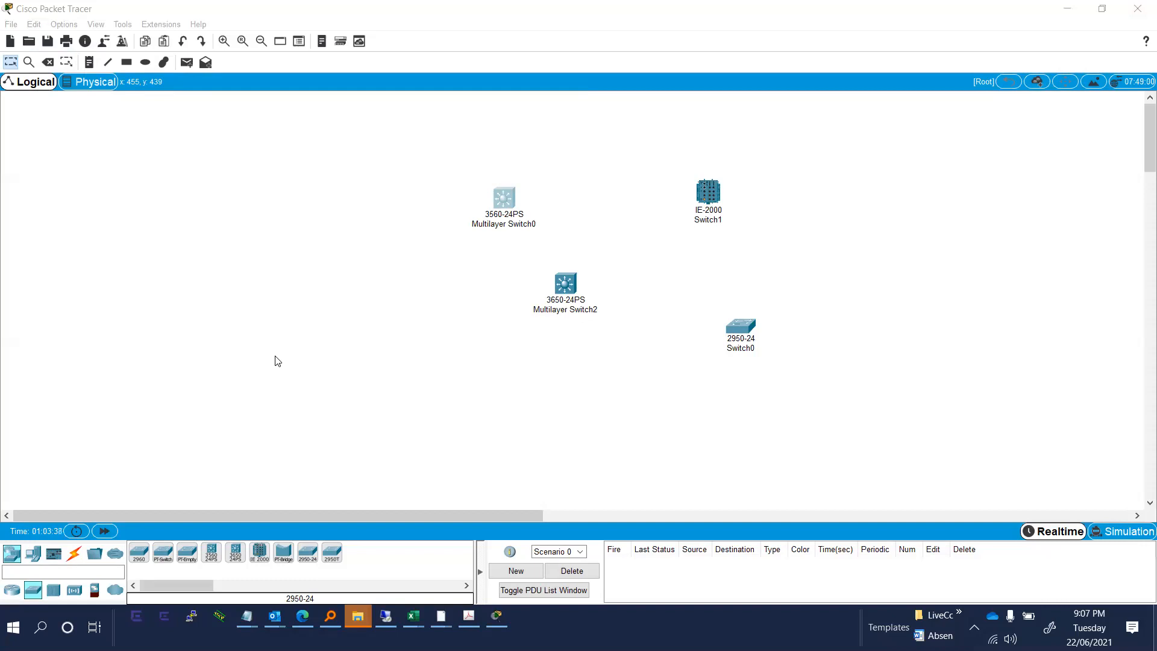
mouse_move(633, 89)
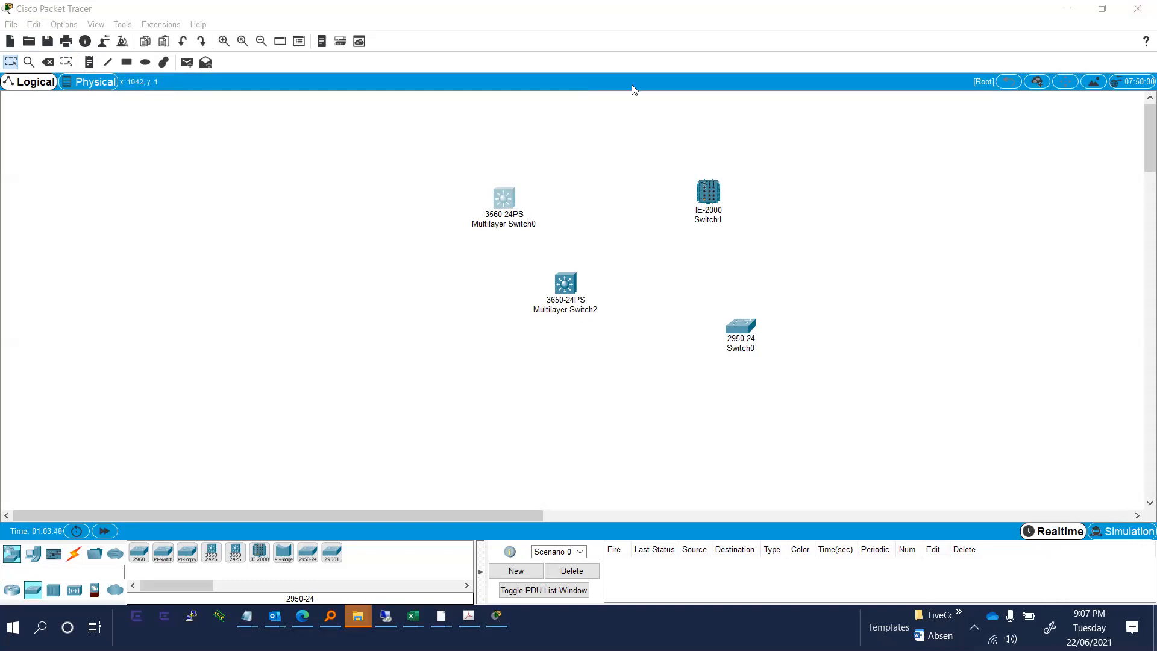
mouse_move(612, 95)
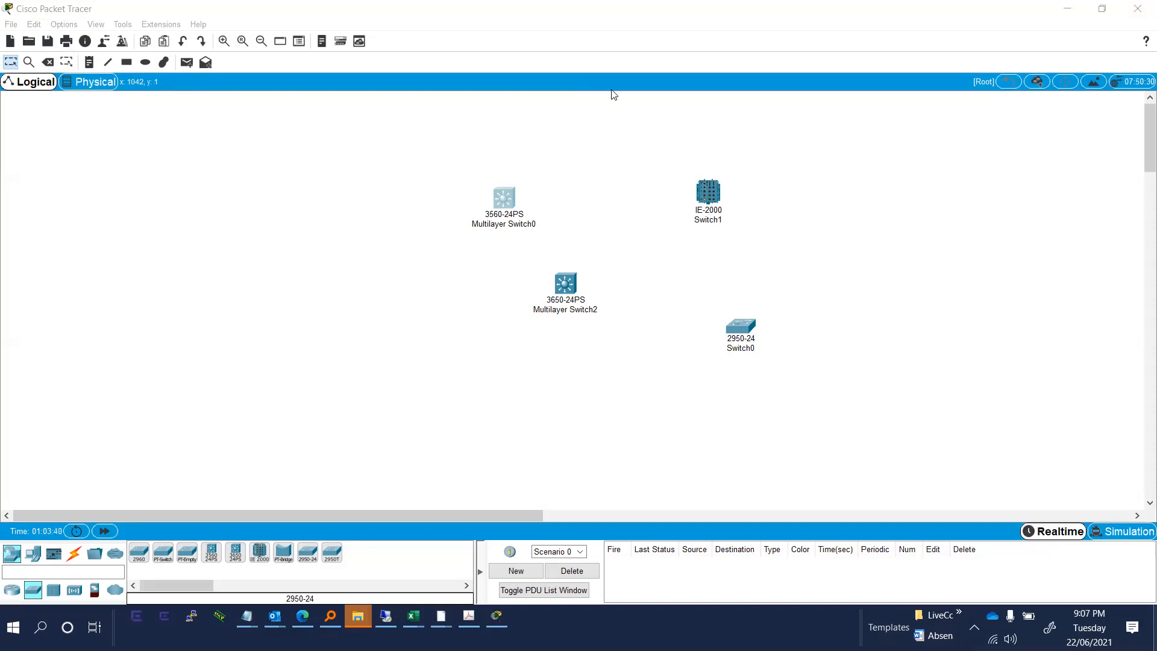
mouse_move(520, 231)
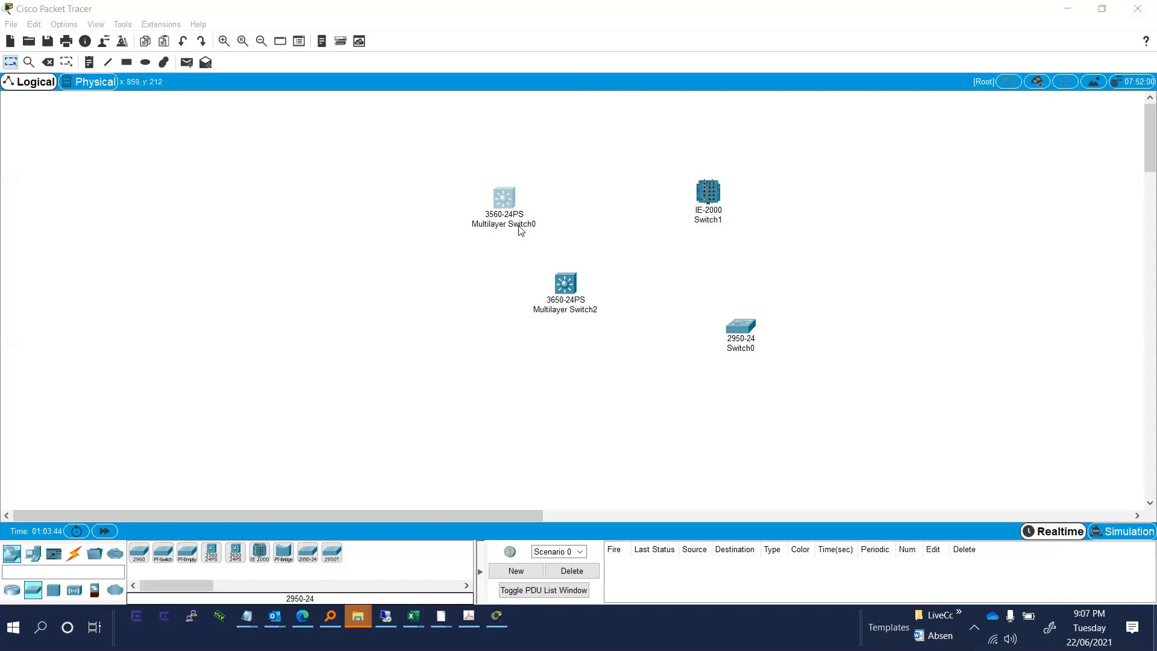
mouse_move(690, 82)
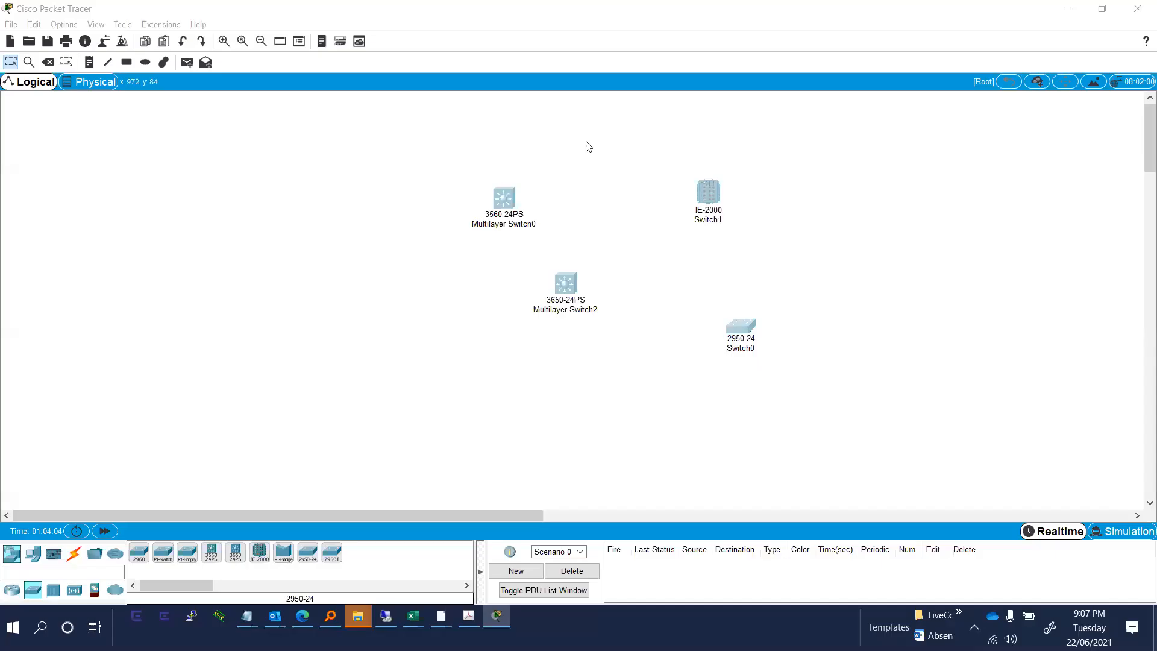
mouse_move(579, 158)
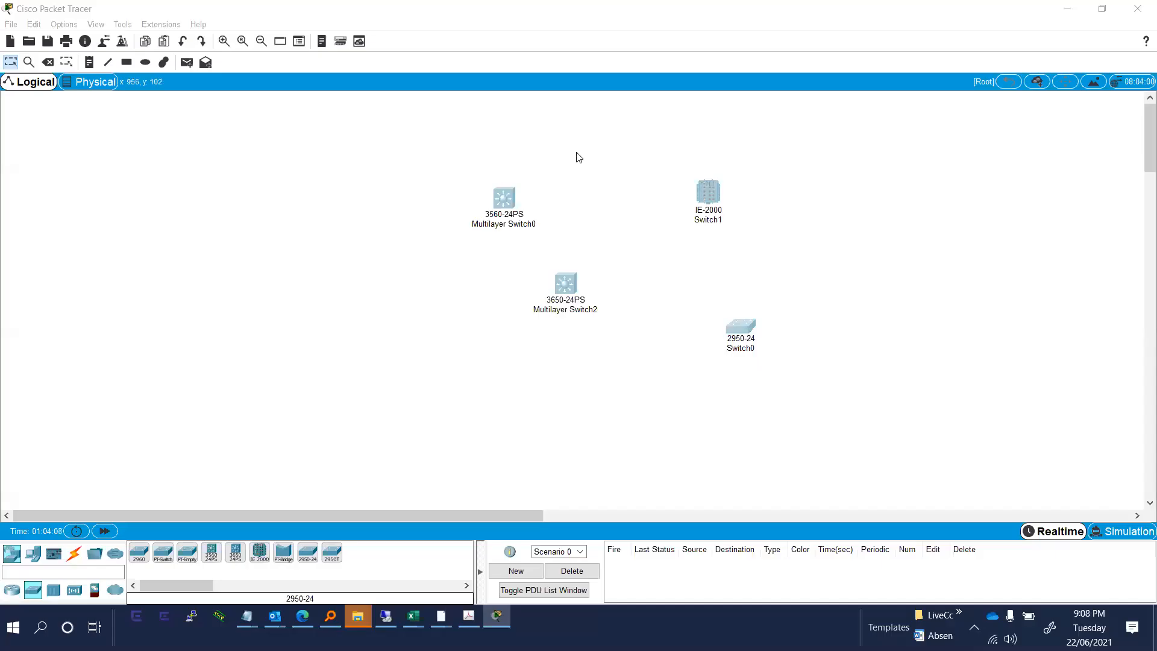
mouse_move(464, 295)
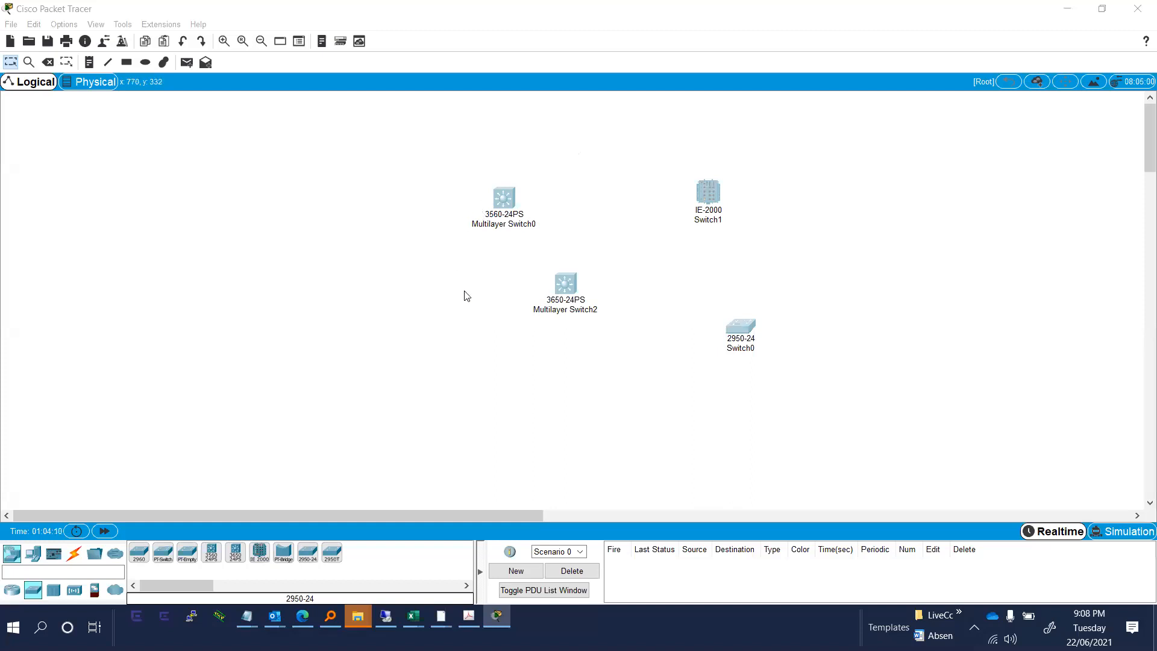
mouse_move(558, 189)
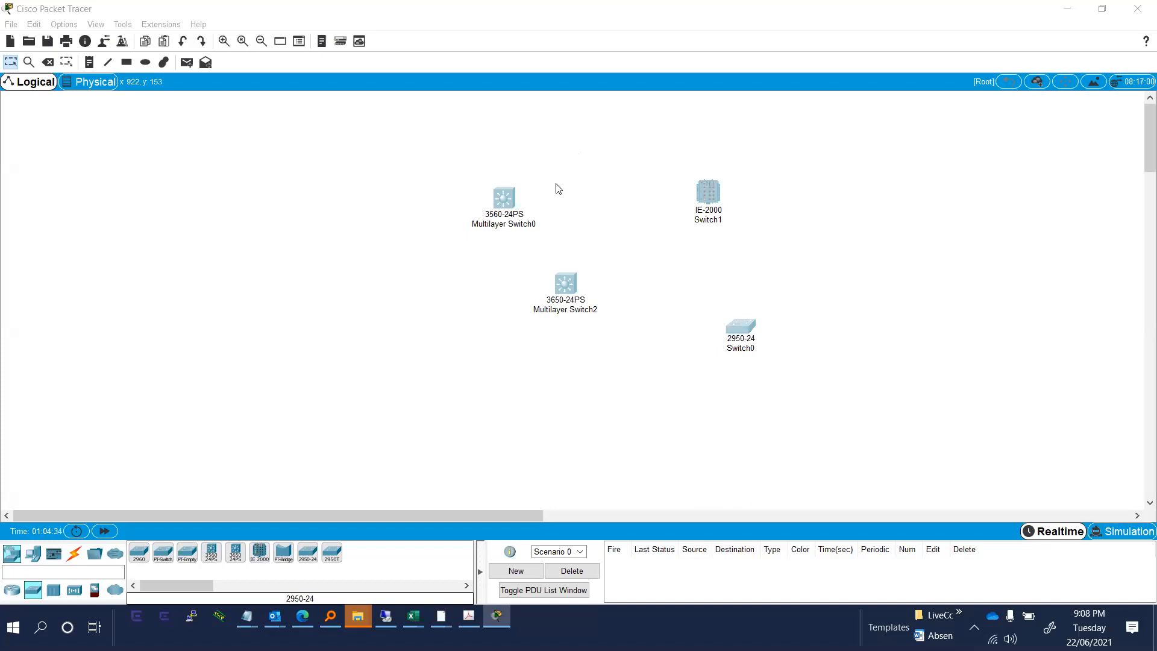
mouse_move(392, 154)
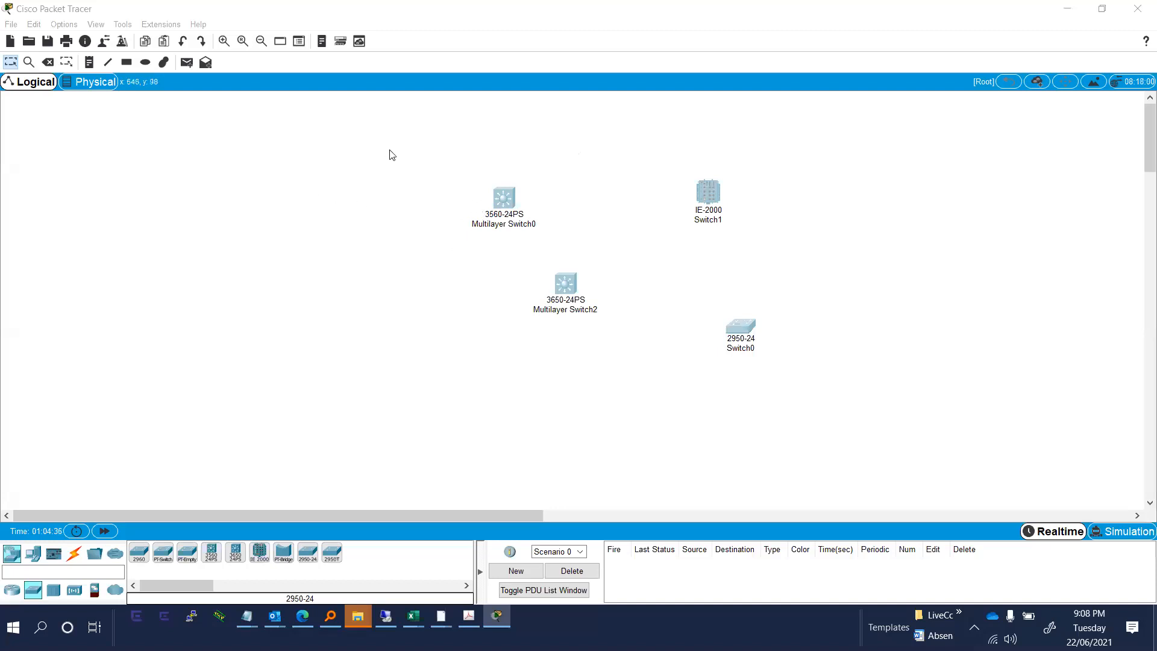
mouse_move(393, 181)
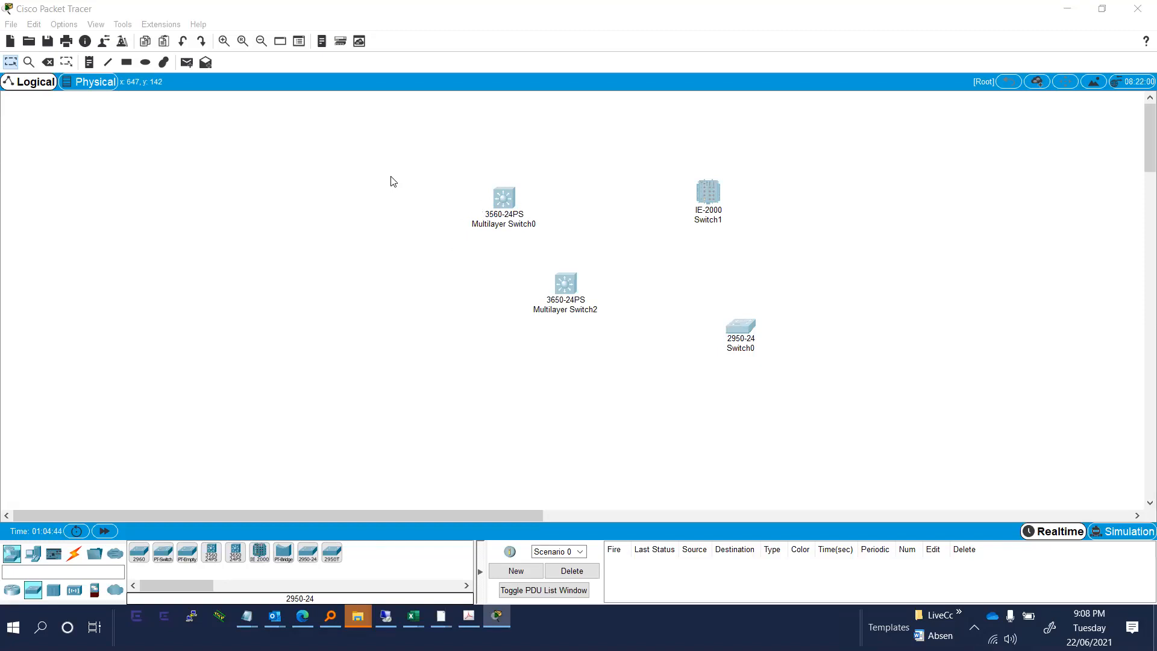
mouse_move(354, 200)
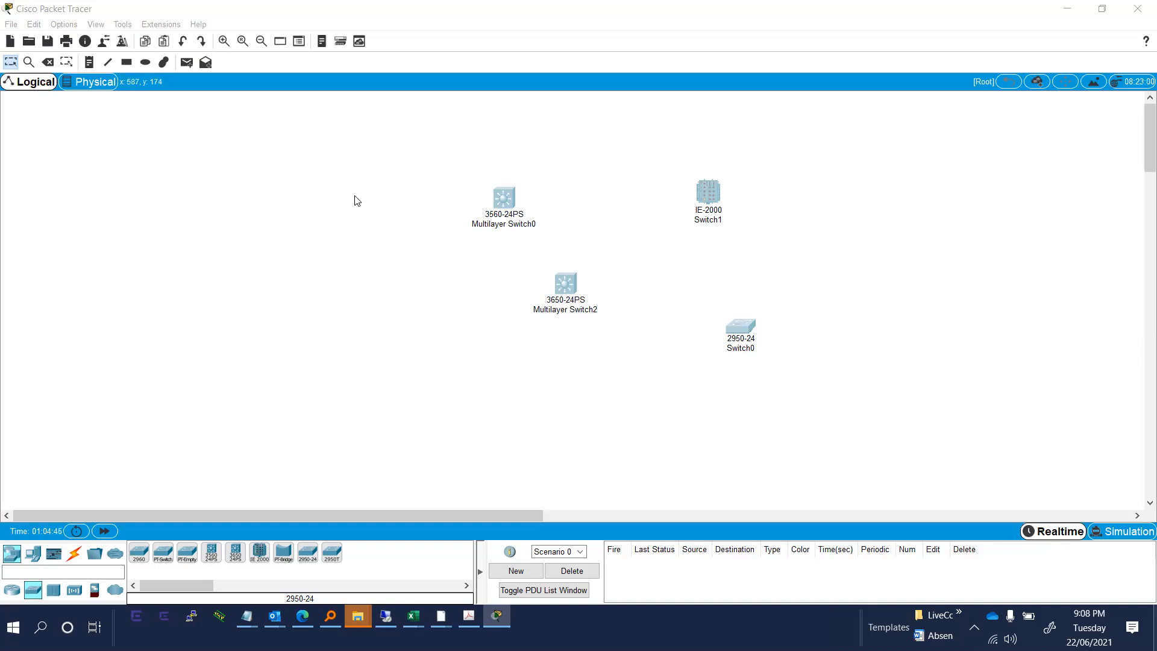
mouse_move(303, 59)
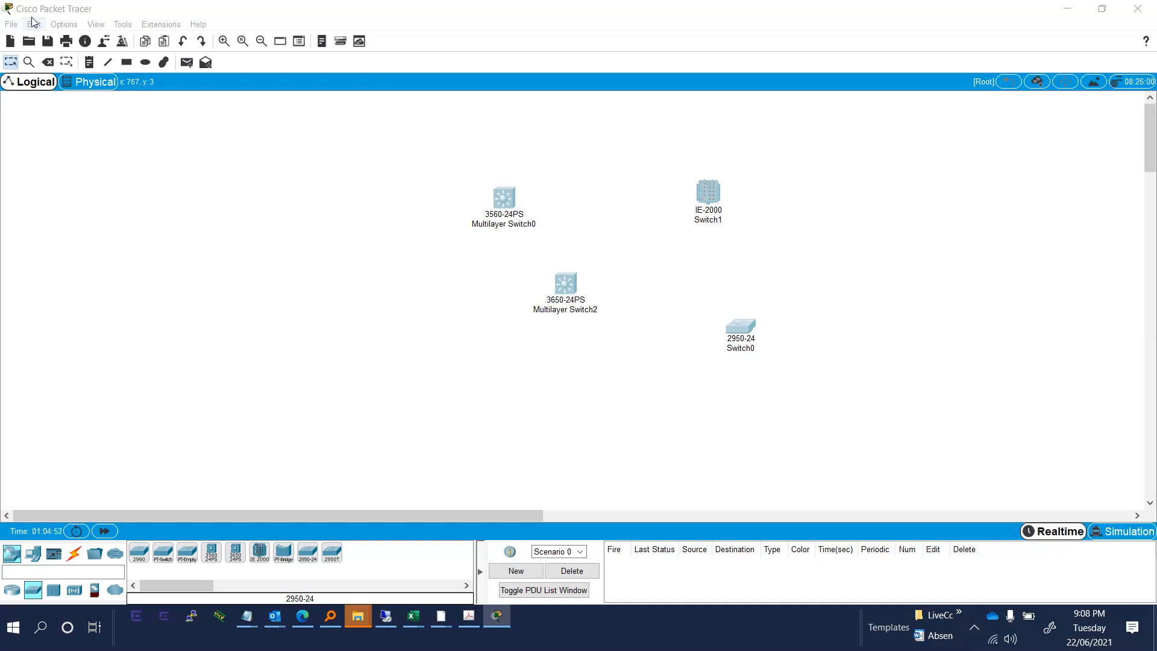
mouse_move(122, 124)
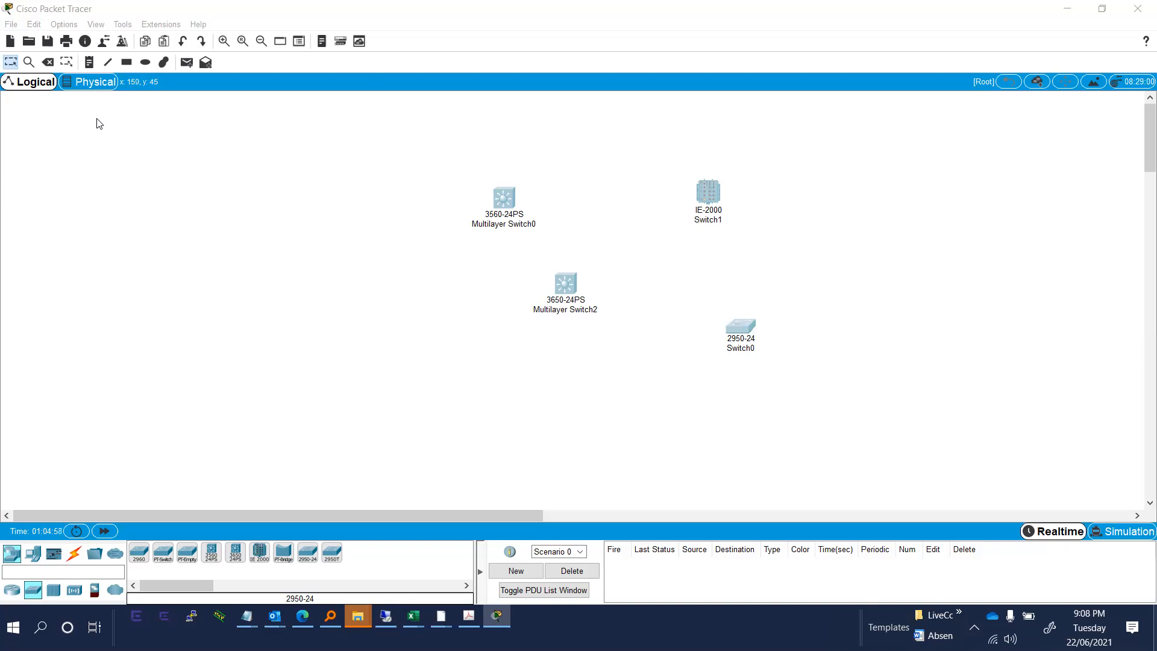
mouse_move(105, 134)
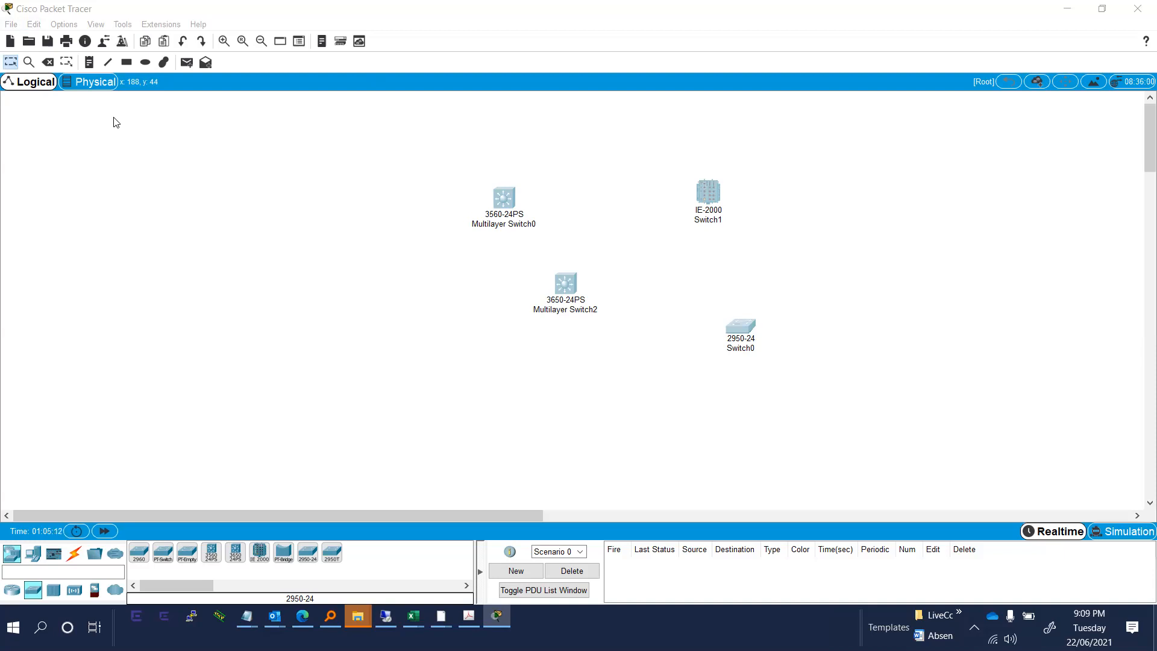
mouse_move(4, 100)
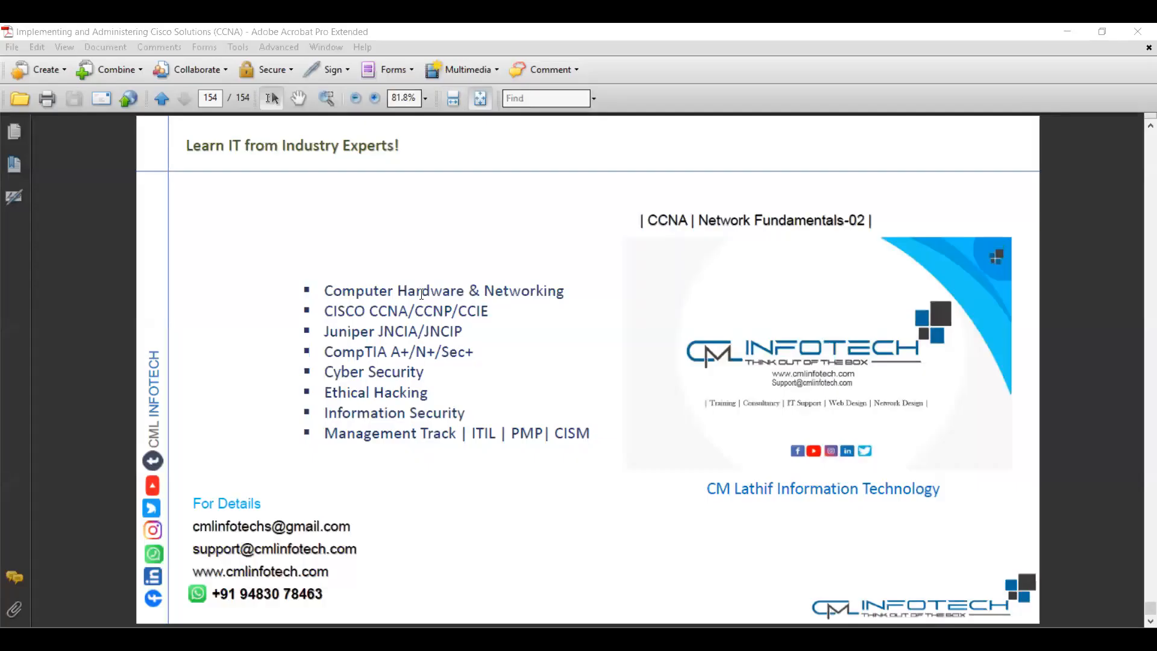
mouse_move(390, 217)
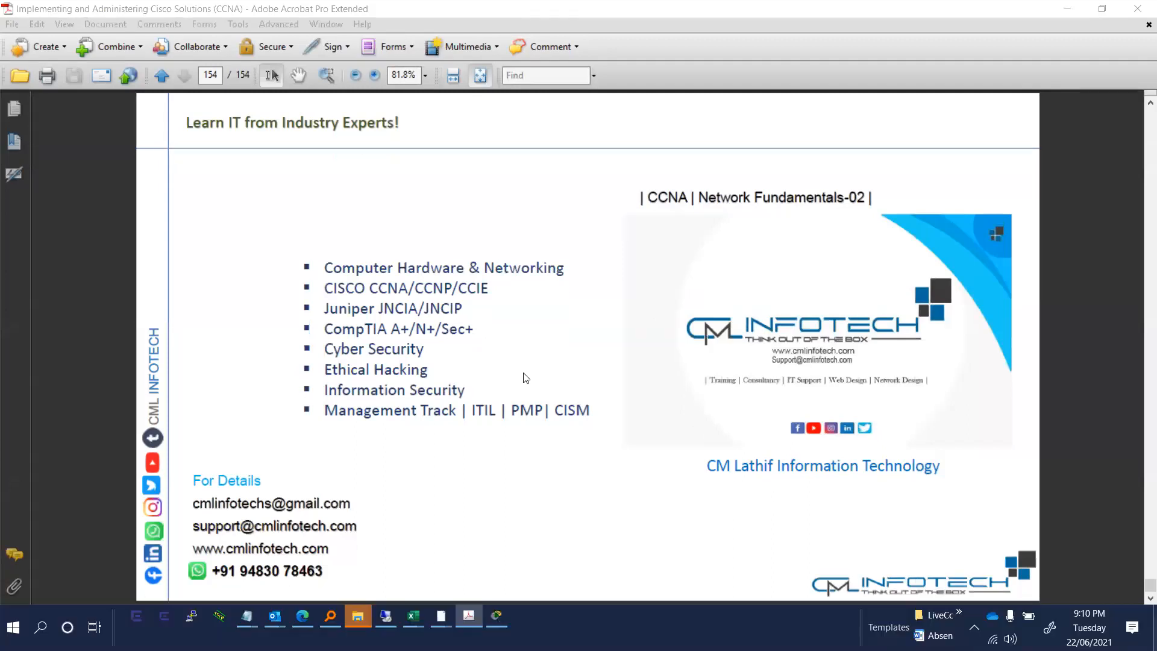
mouse_move(286, 306)
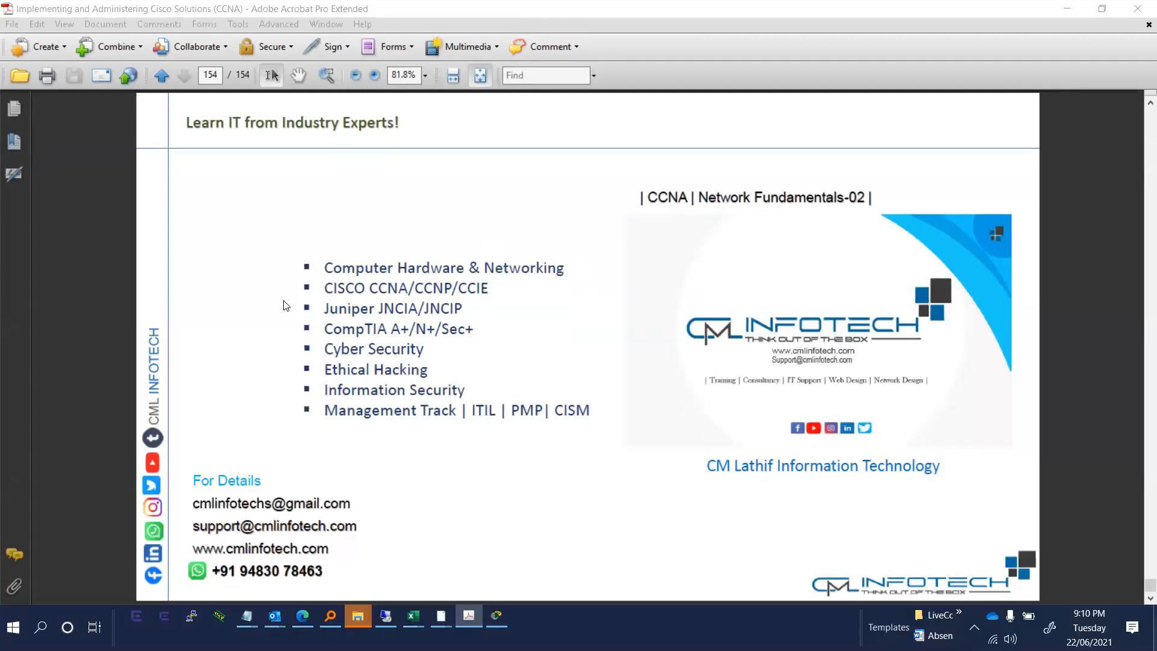
mouse_move(450, 308)
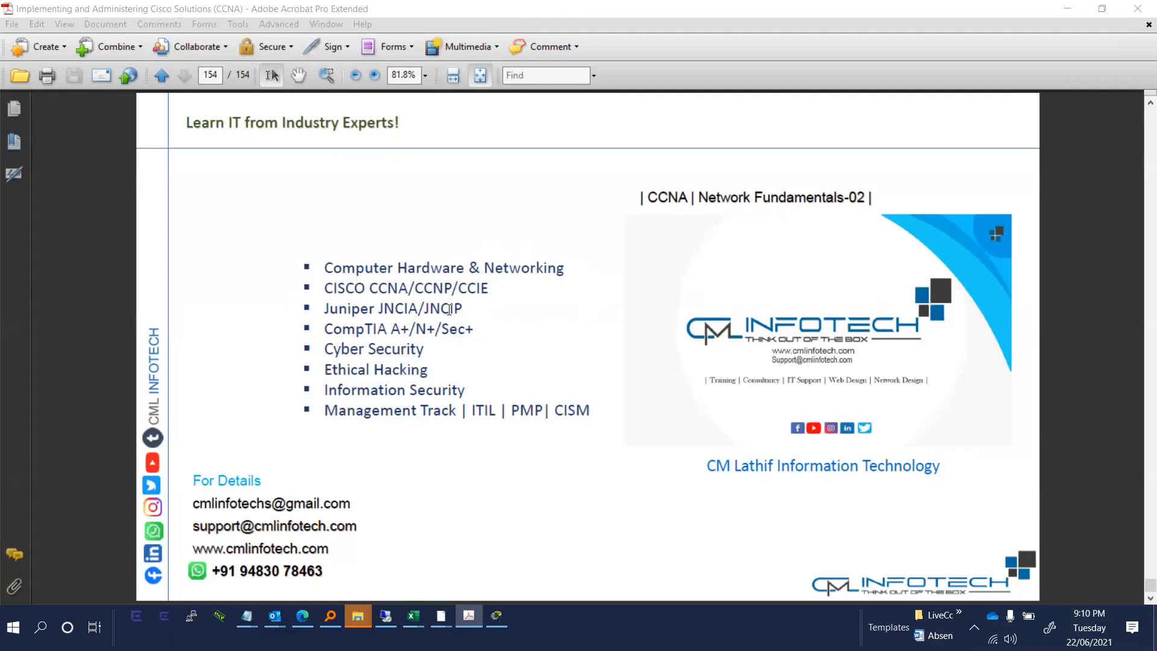
- Show page 154 of 154, the CML Infotech closing slide, in Acrobat
left_click(542, 75)
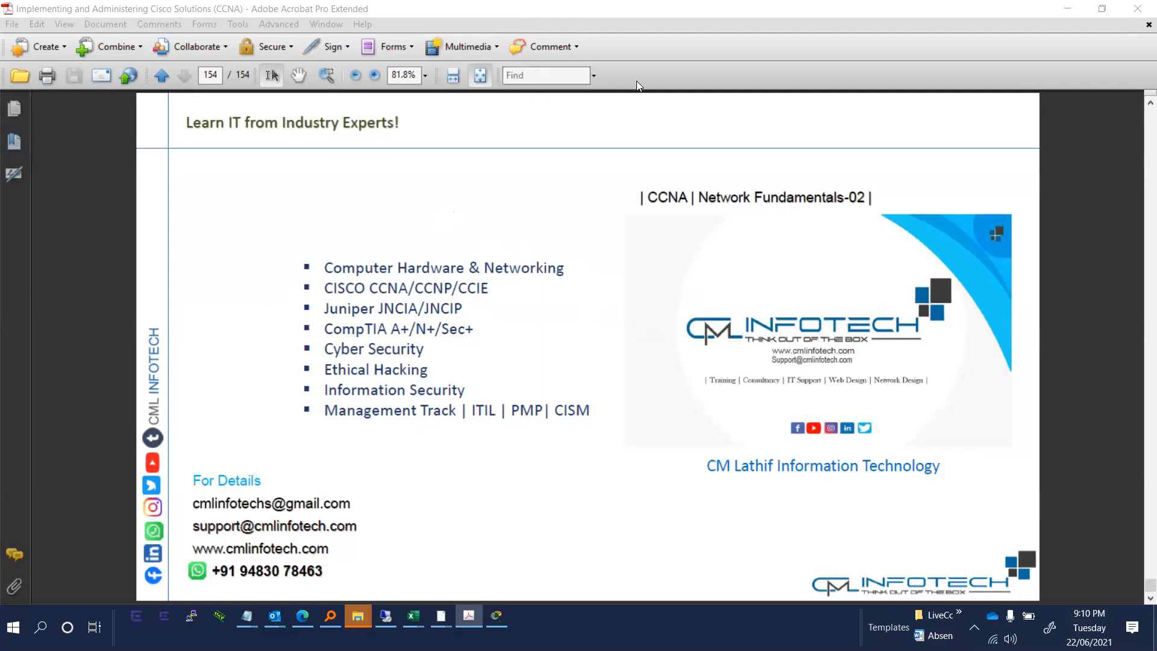
mouse_move(959, 77)
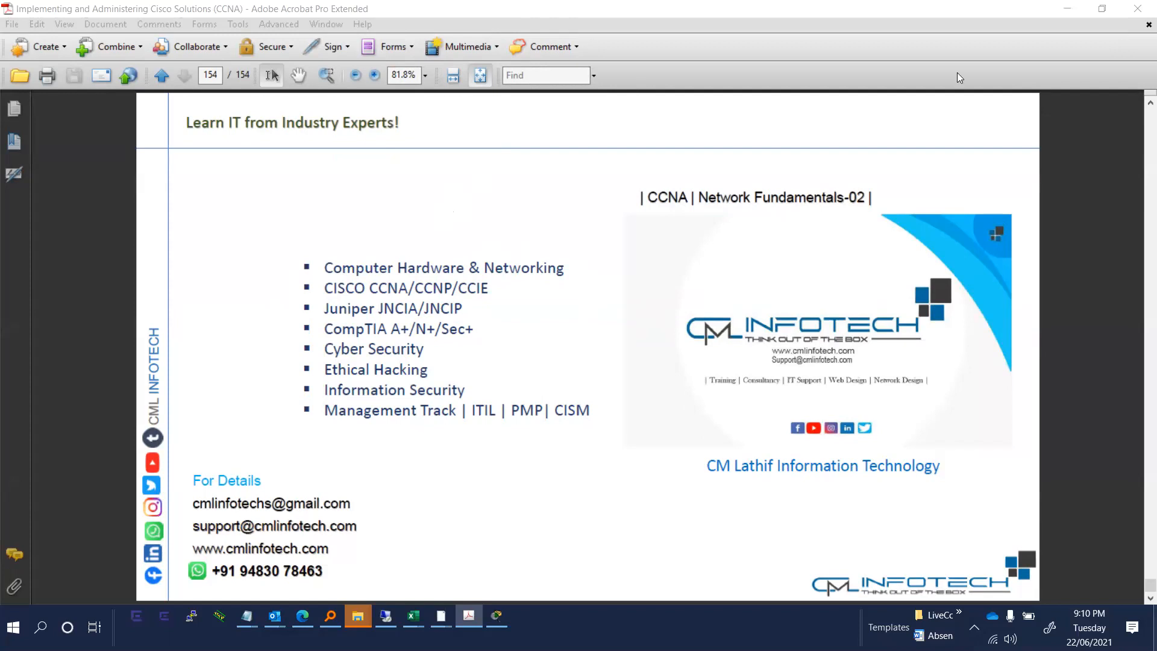